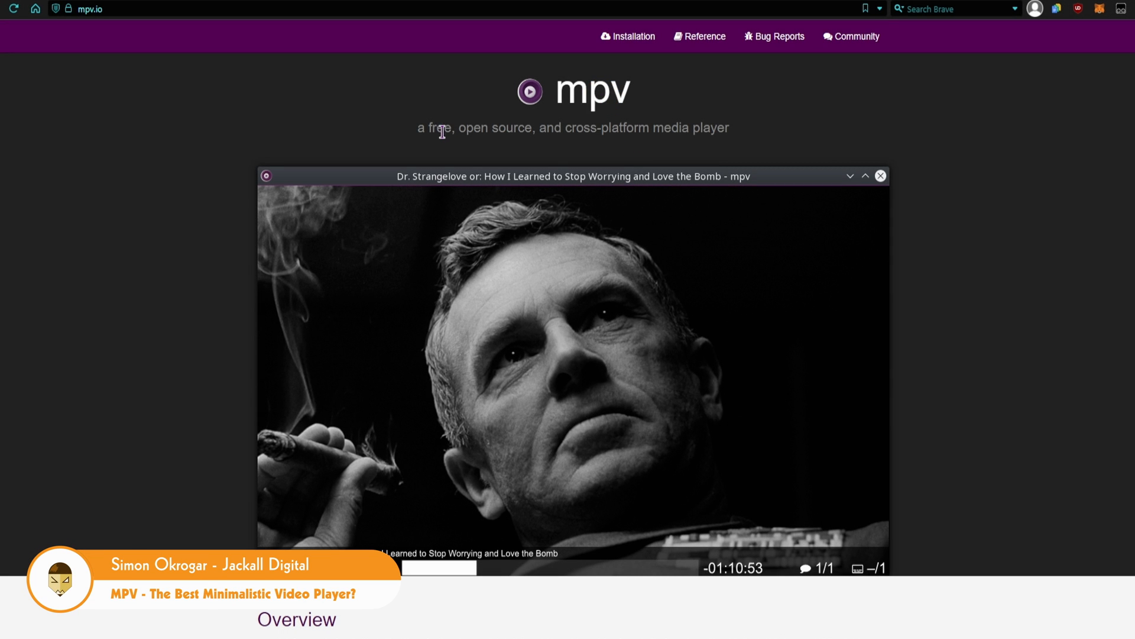
- Download the newest 64bit-v3 mpv .7z archive from SourceForge and reveal it in its folder
scroll("down", 3)
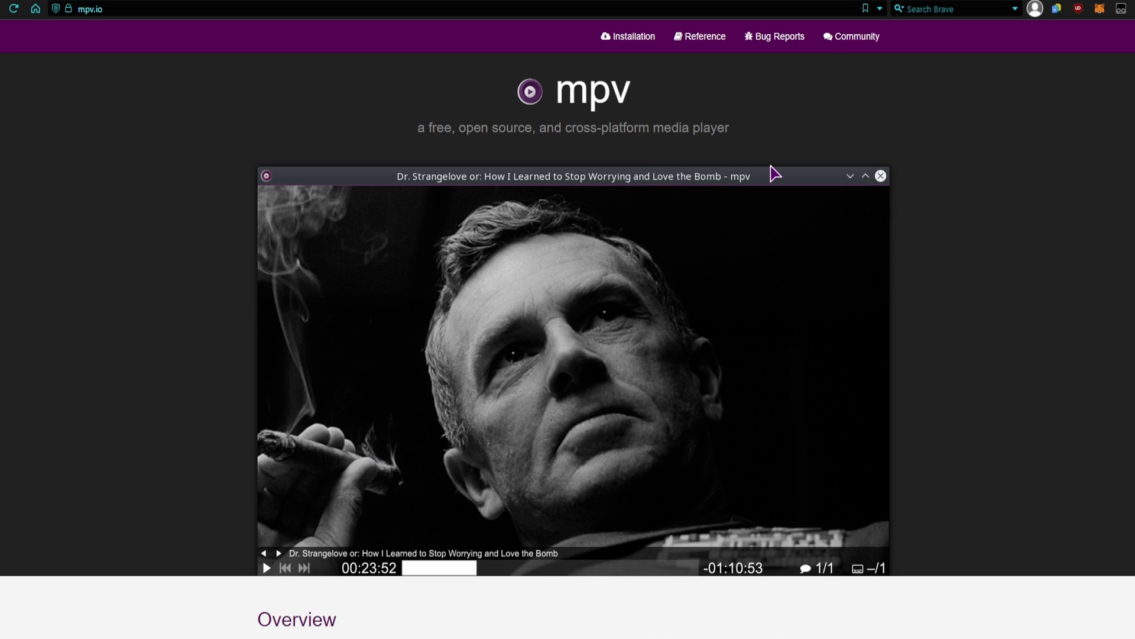
mouse_move(205, 408)
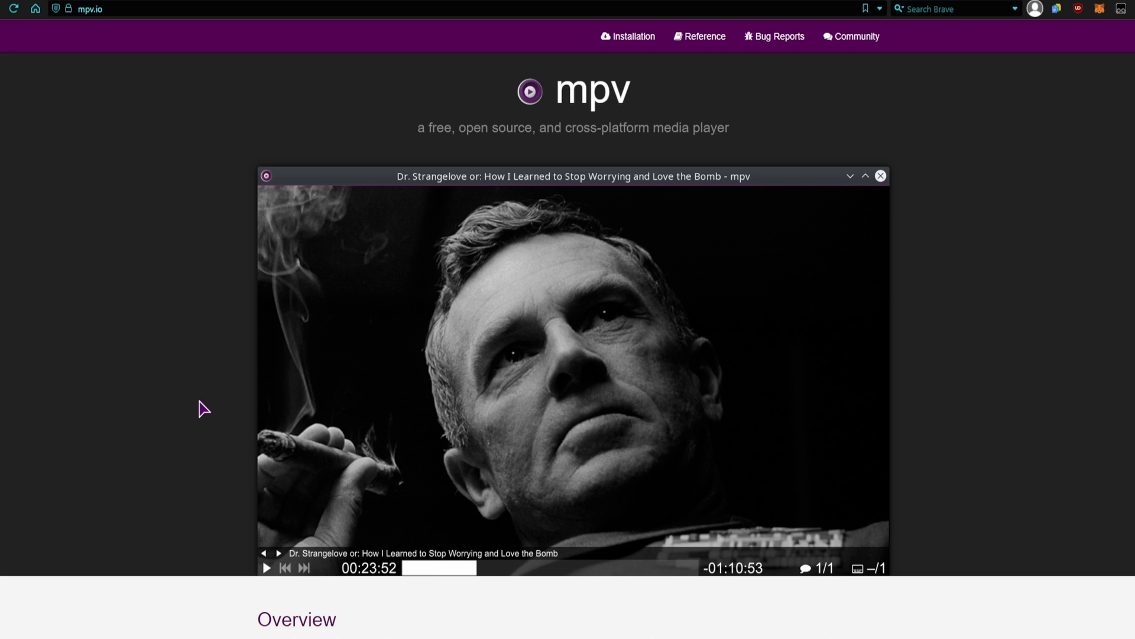
mouse_move(230, 221)
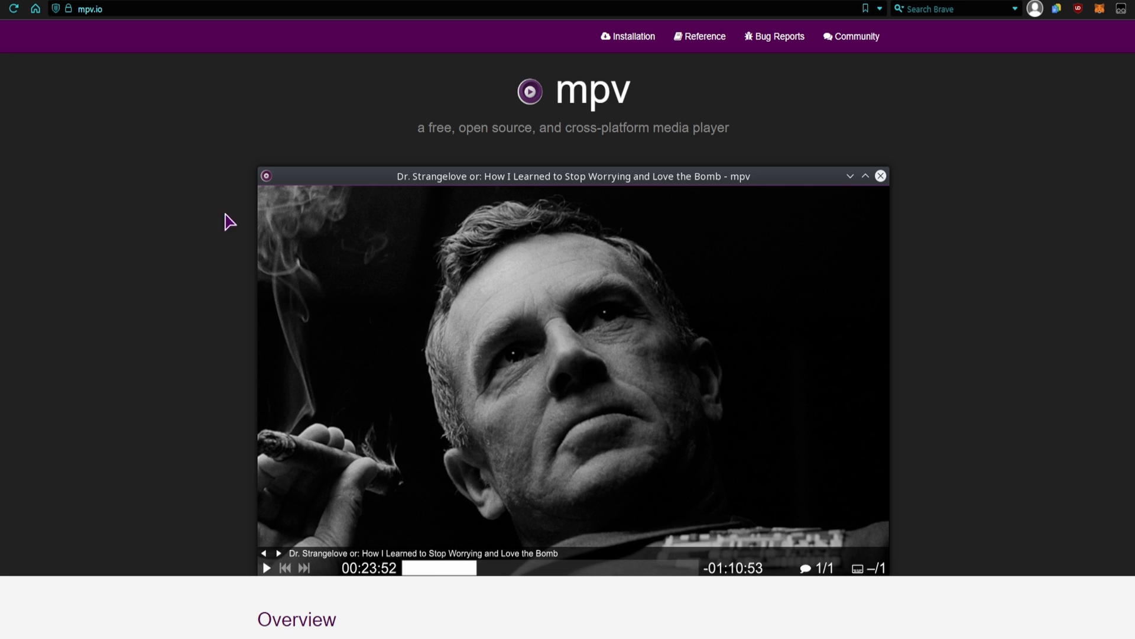
mouse_move(929, 573)
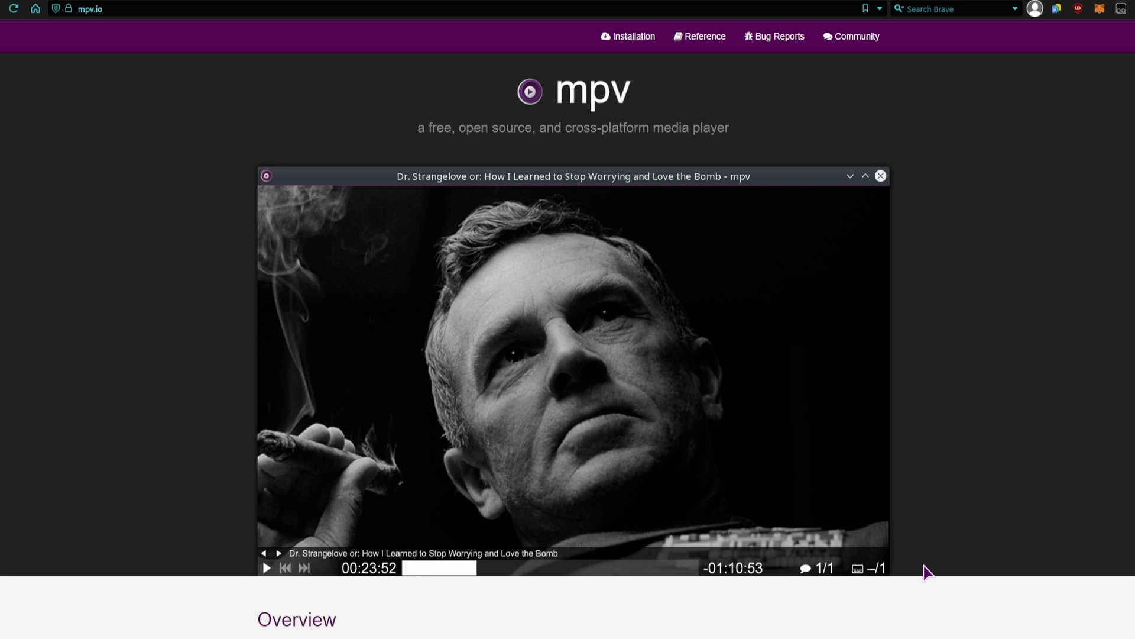
mouse_move(128, 21)
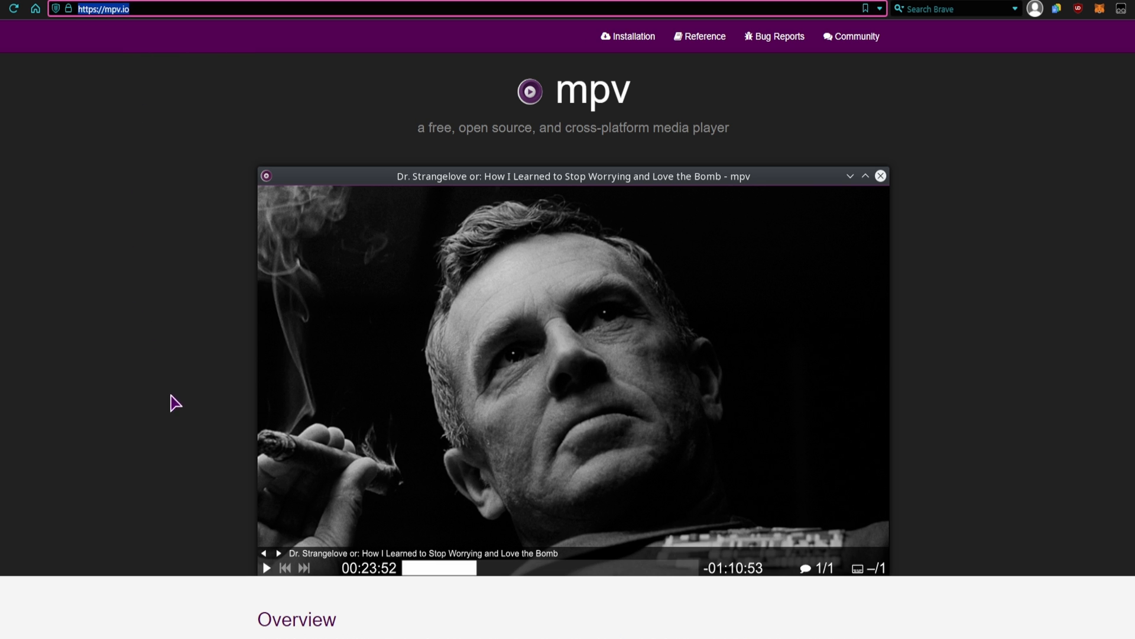
scroll("down", 3)
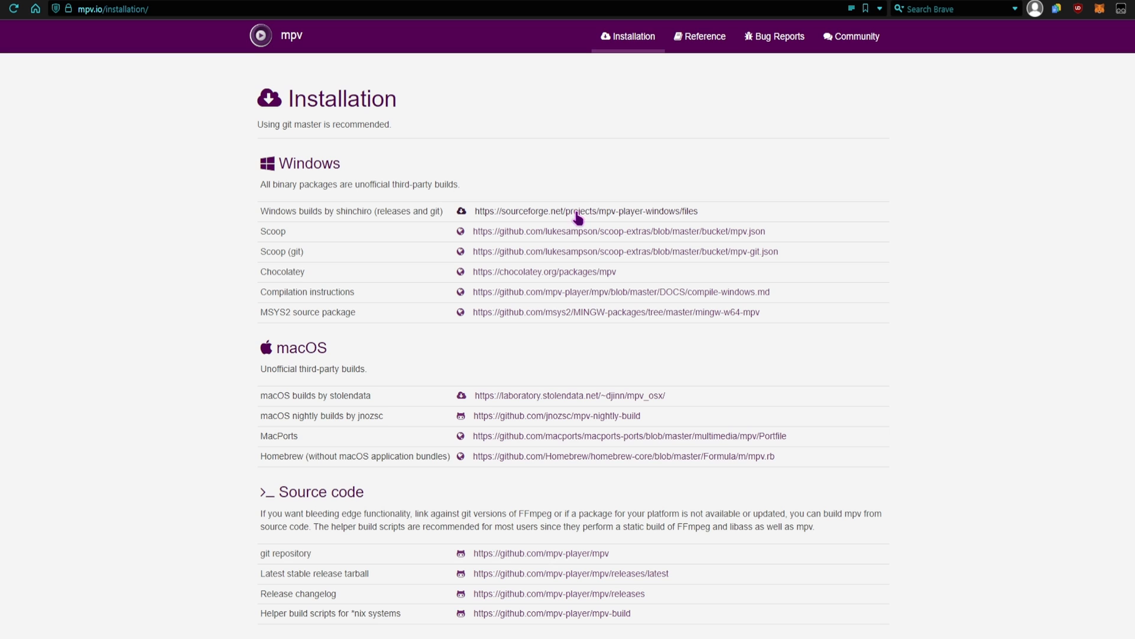
mouse_move(538, 222)
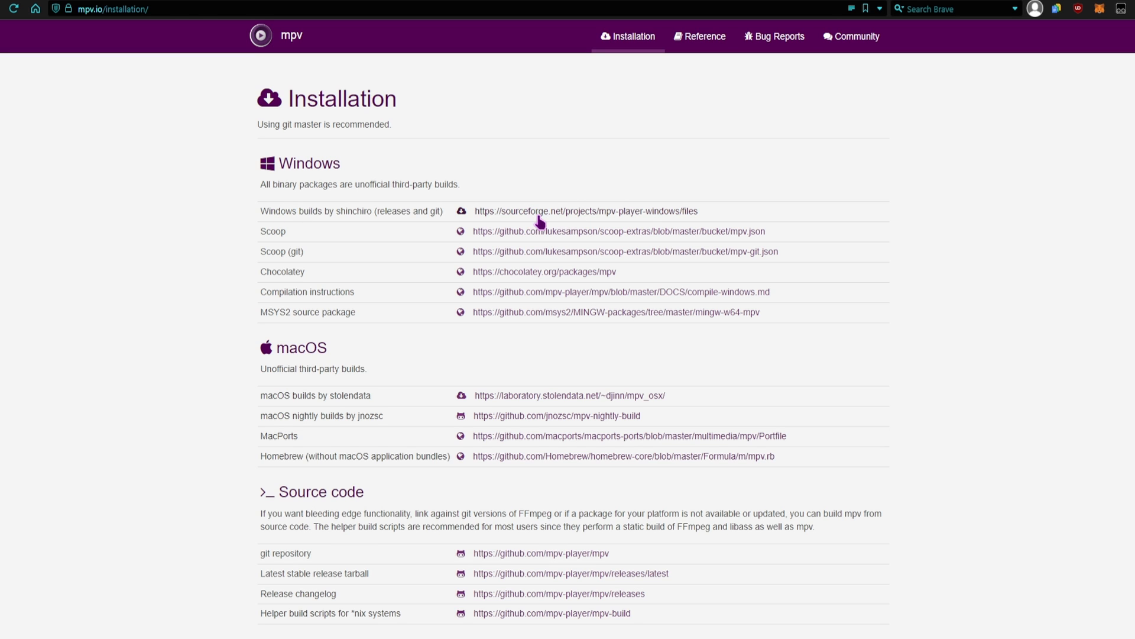
left_click(584, 210)
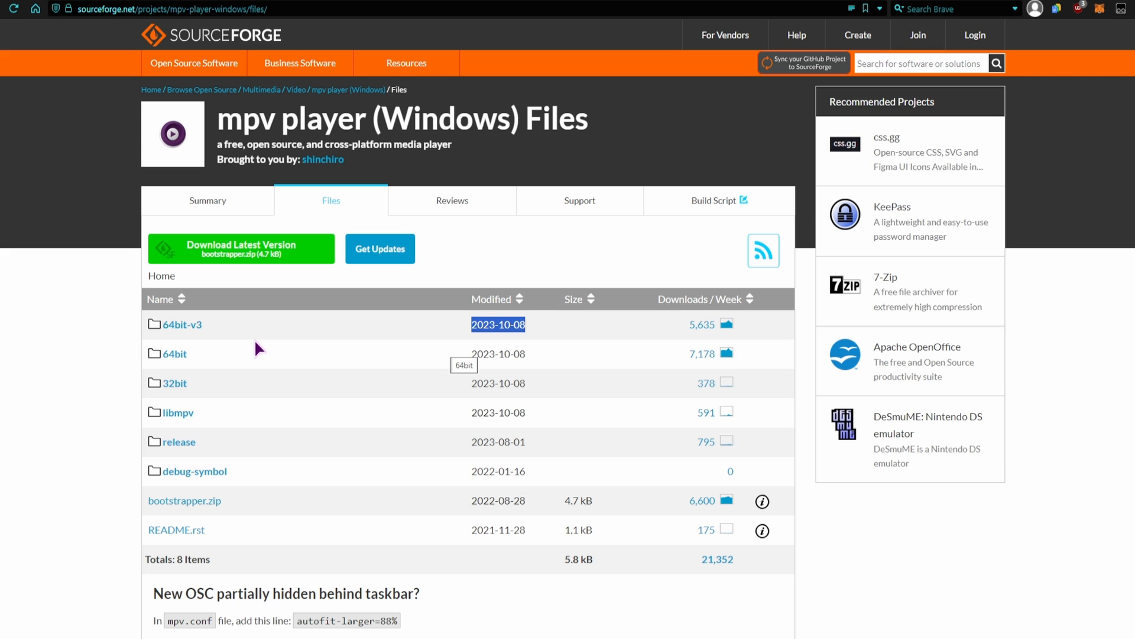
left_click(180, 324)
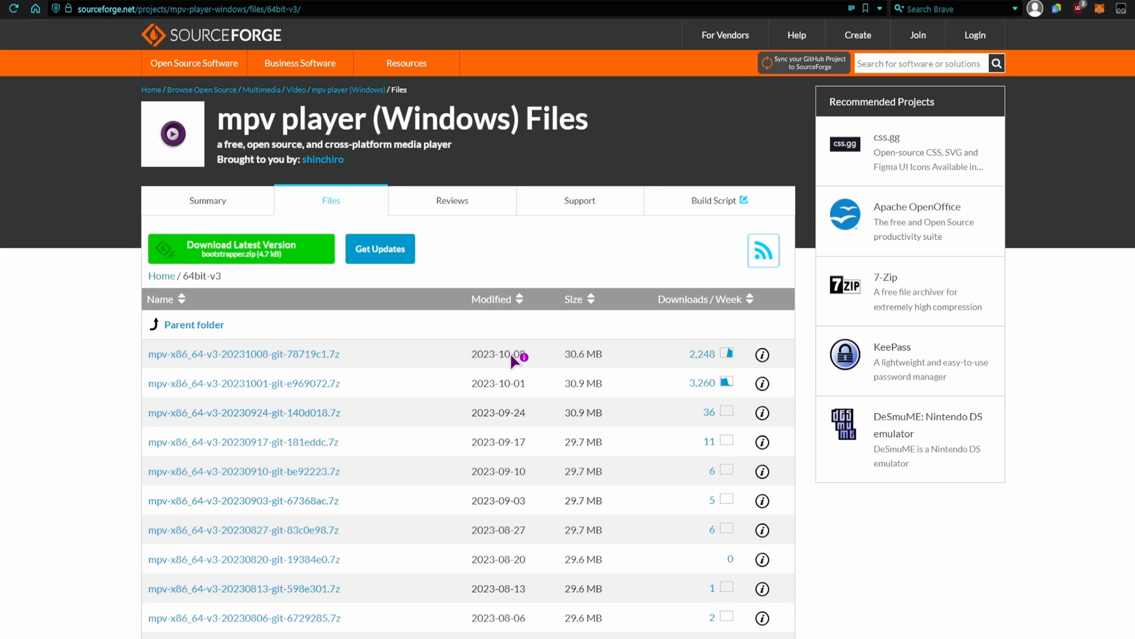
left_click(244, 353)
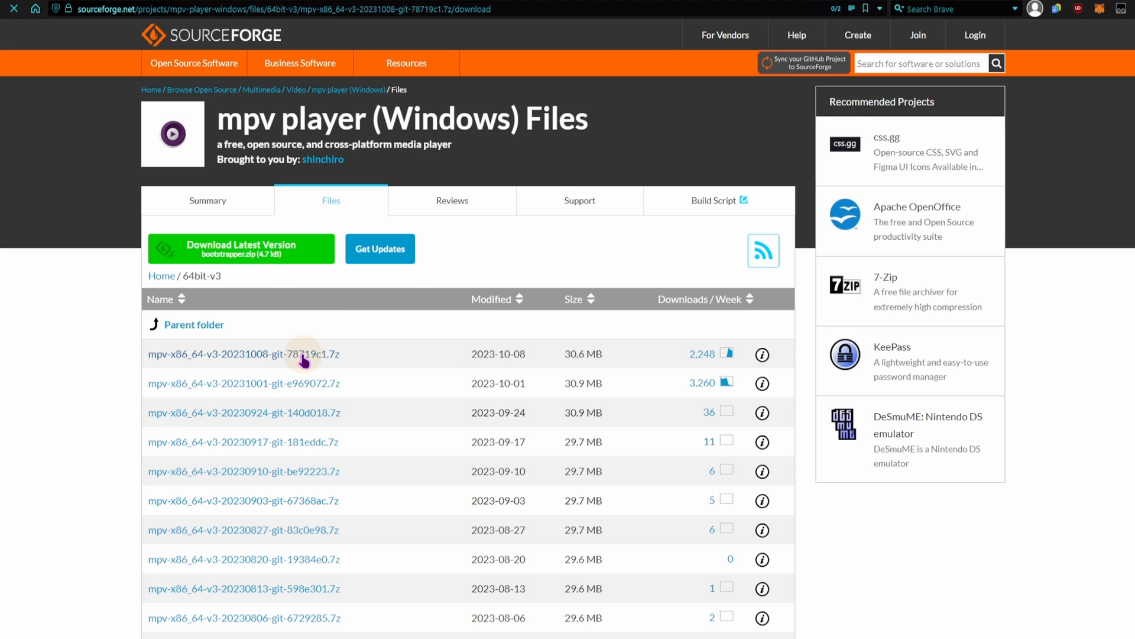
left_click(244, 354)
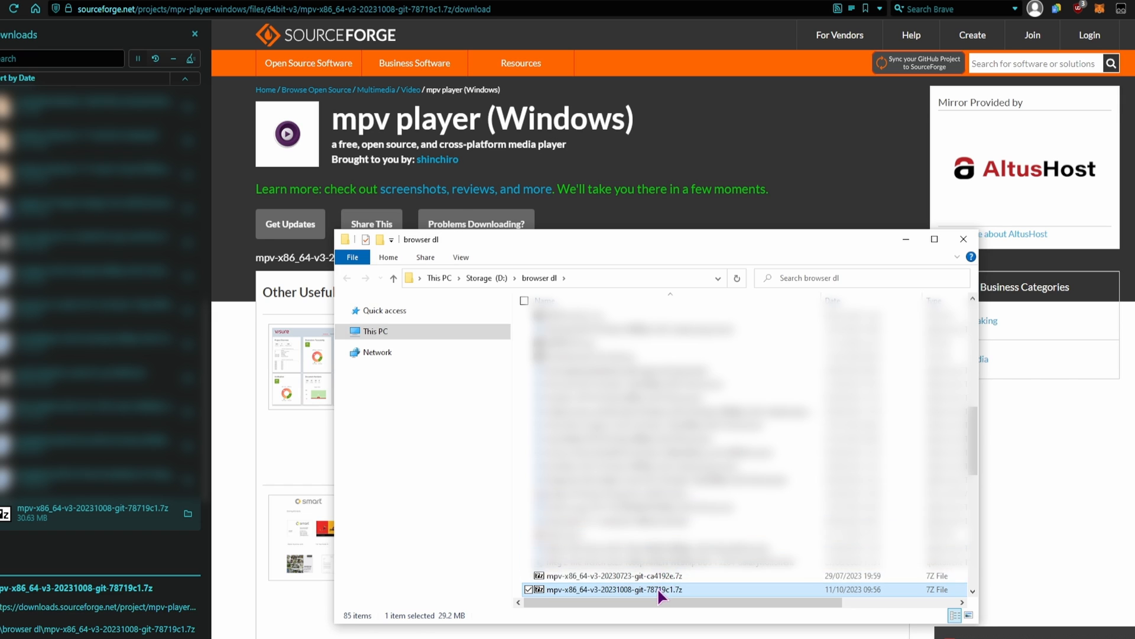
- Open the existing mpv folder inside browser dl
double_click(595, 589)
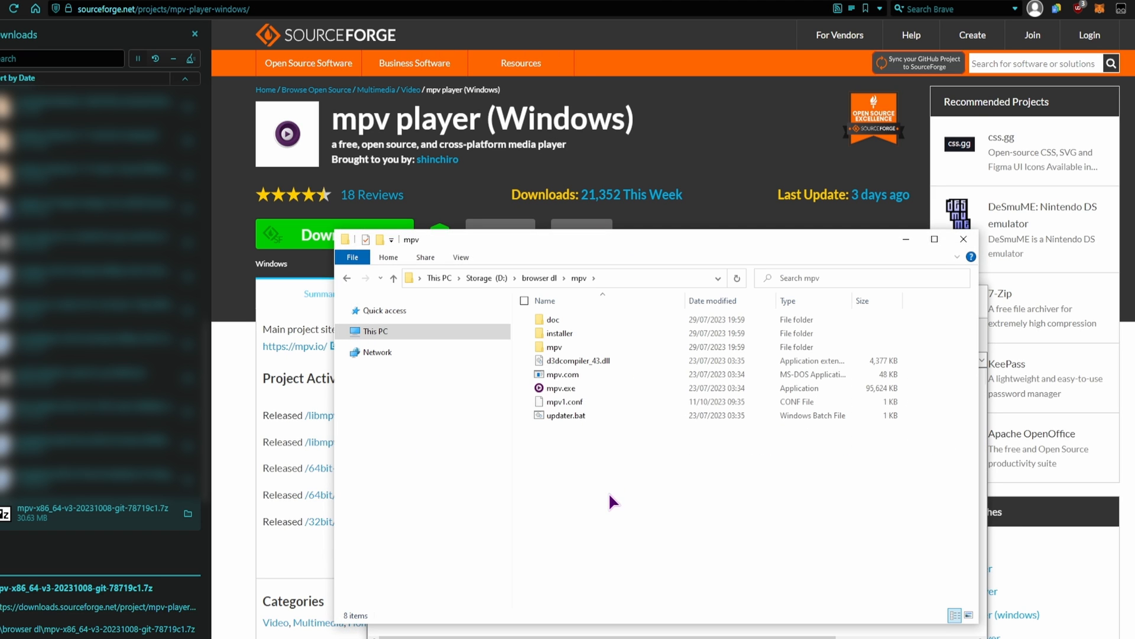
mouse_move(616, 491)
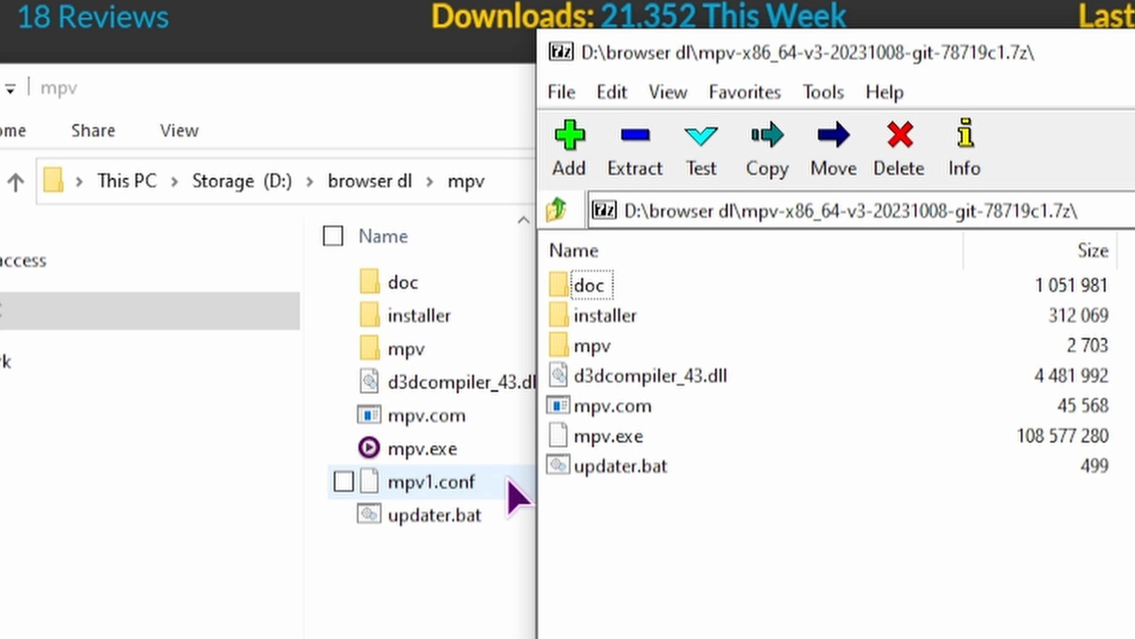
mouse_move(416, 504)
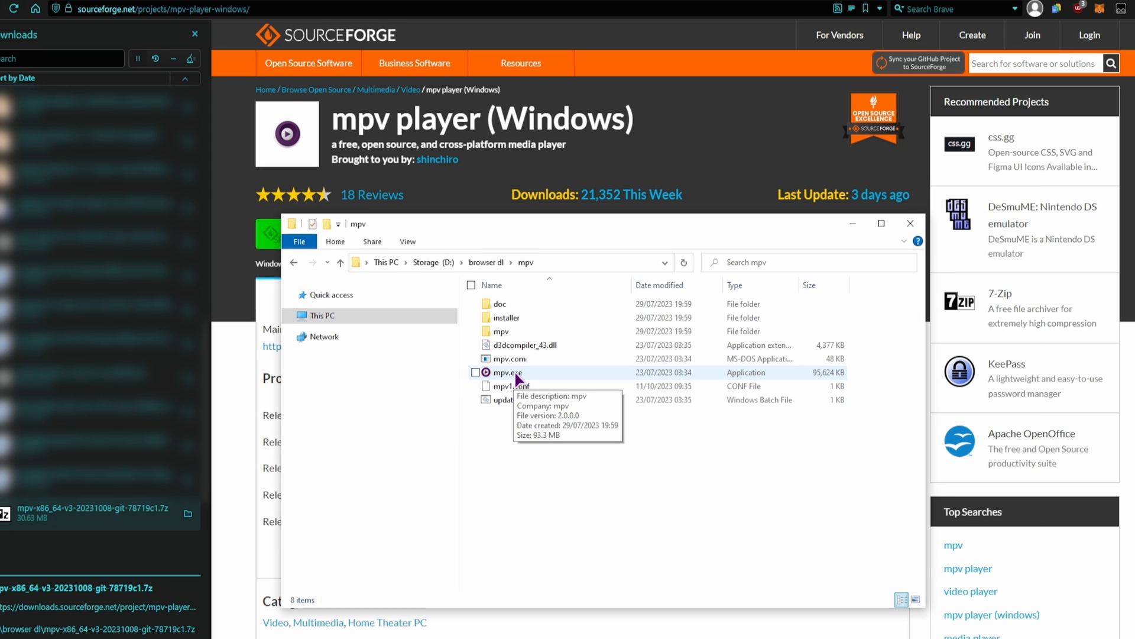
- Launch mpv.exe and play a short video dropped onto its window
double_click(508, 372)
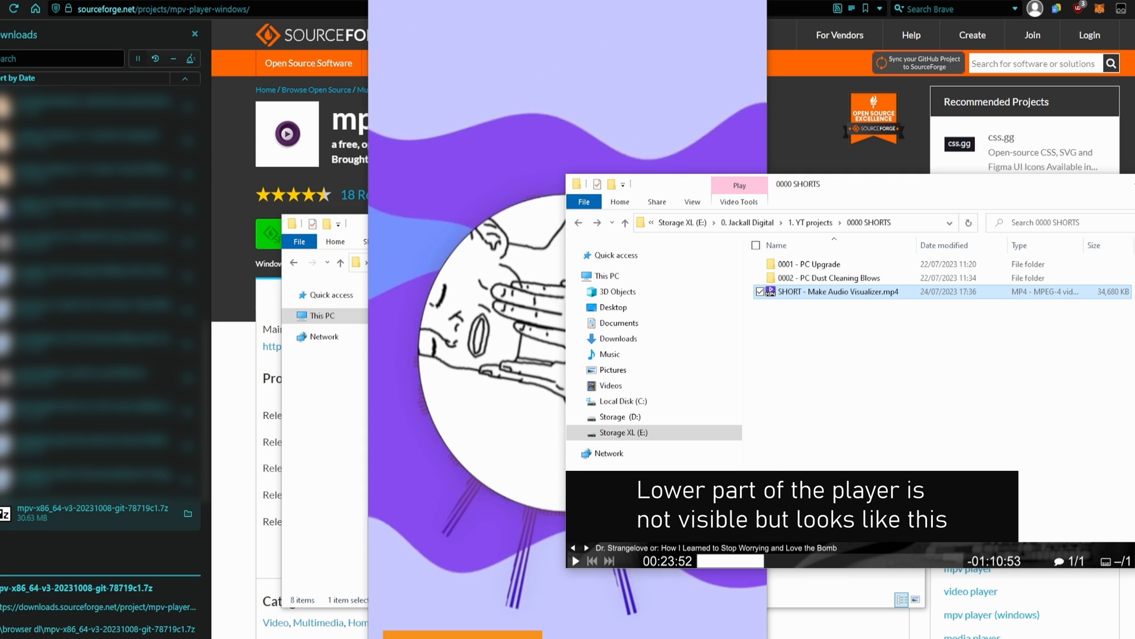
key("down")
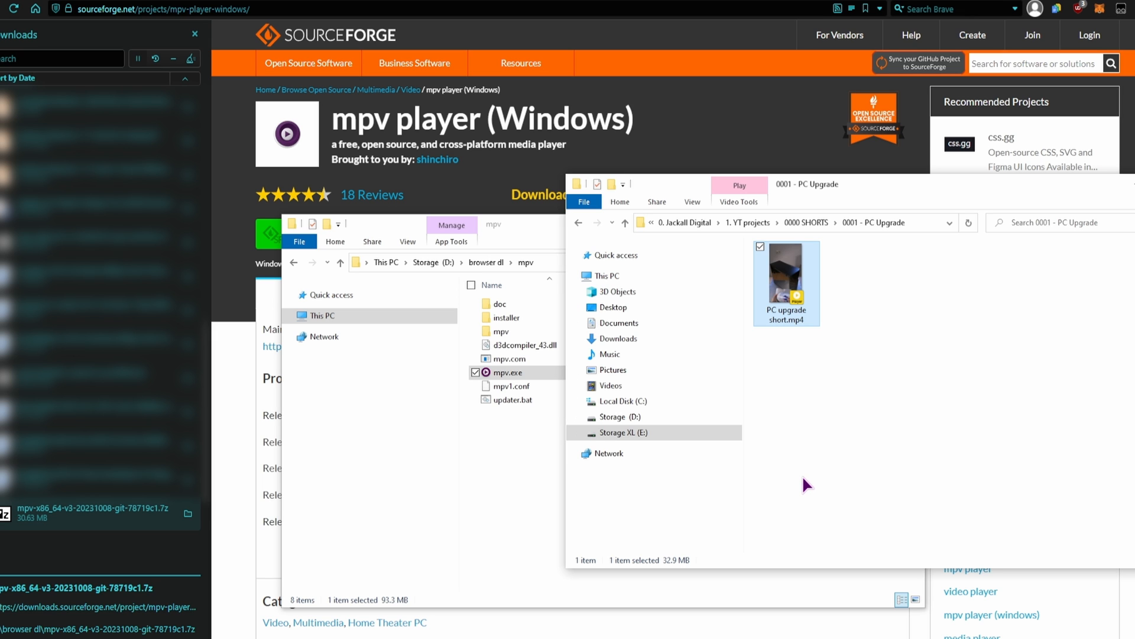
mouse_move(823, 410)
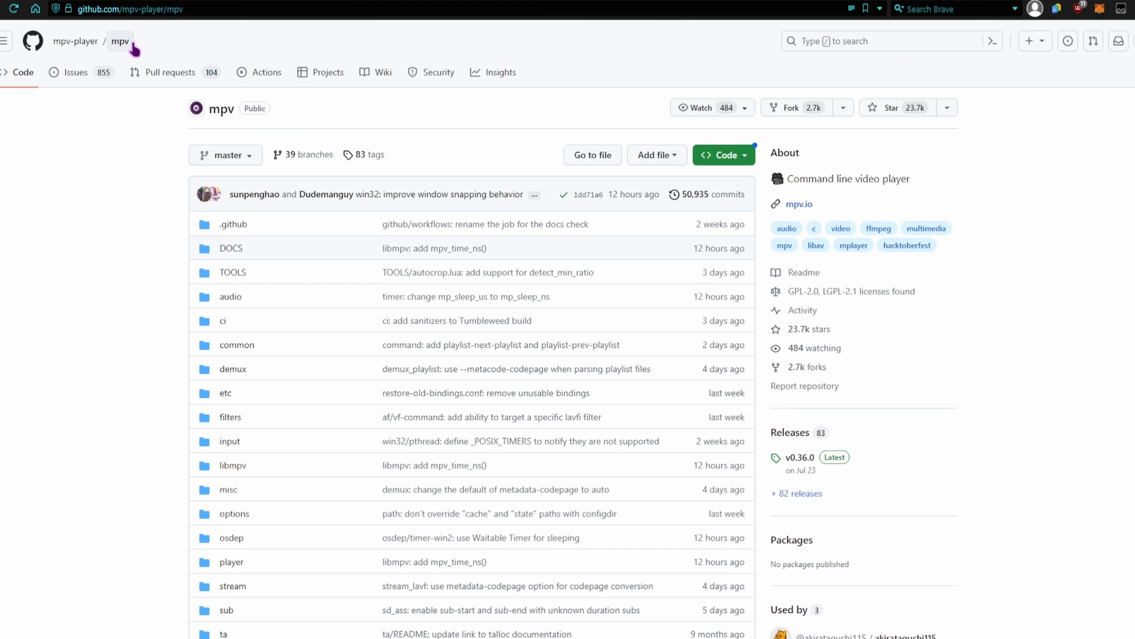
- Scroll through the mpv and mpv.net GitHub READMEs and their screenshots
scroll("down", 3)
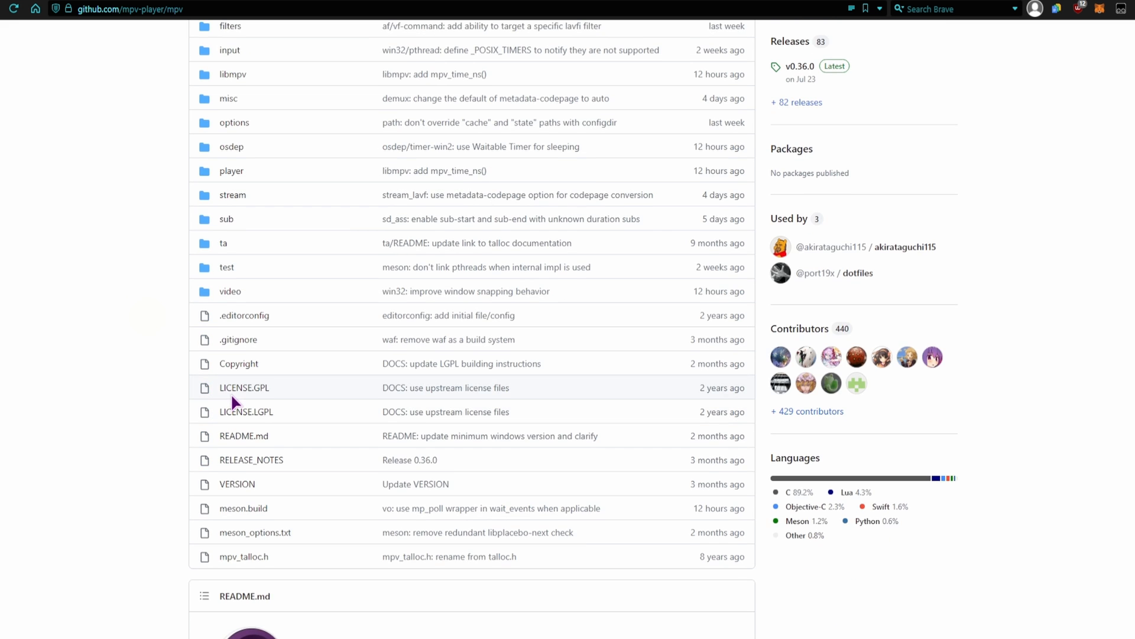
scroll("down", 3)
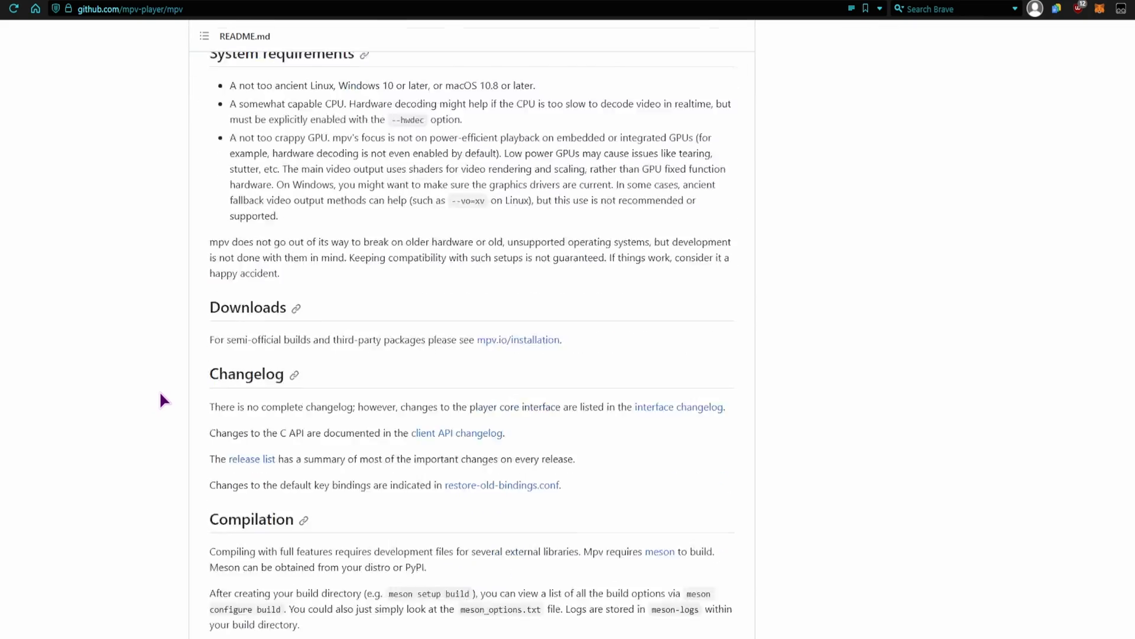
scroll("down", 3)
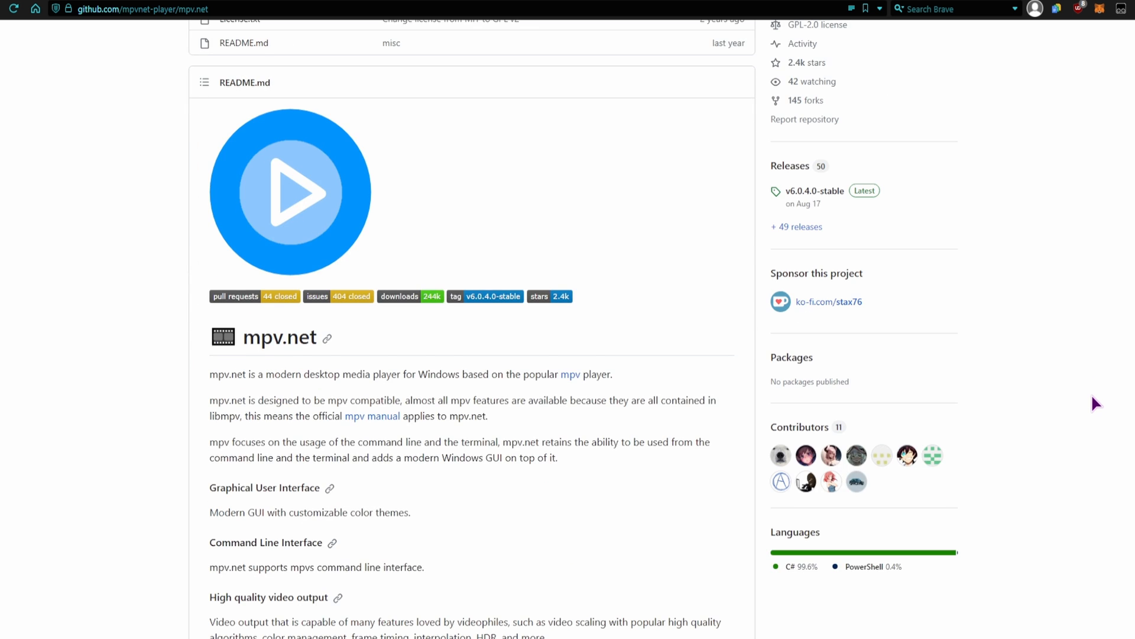
scroll("down", 3)
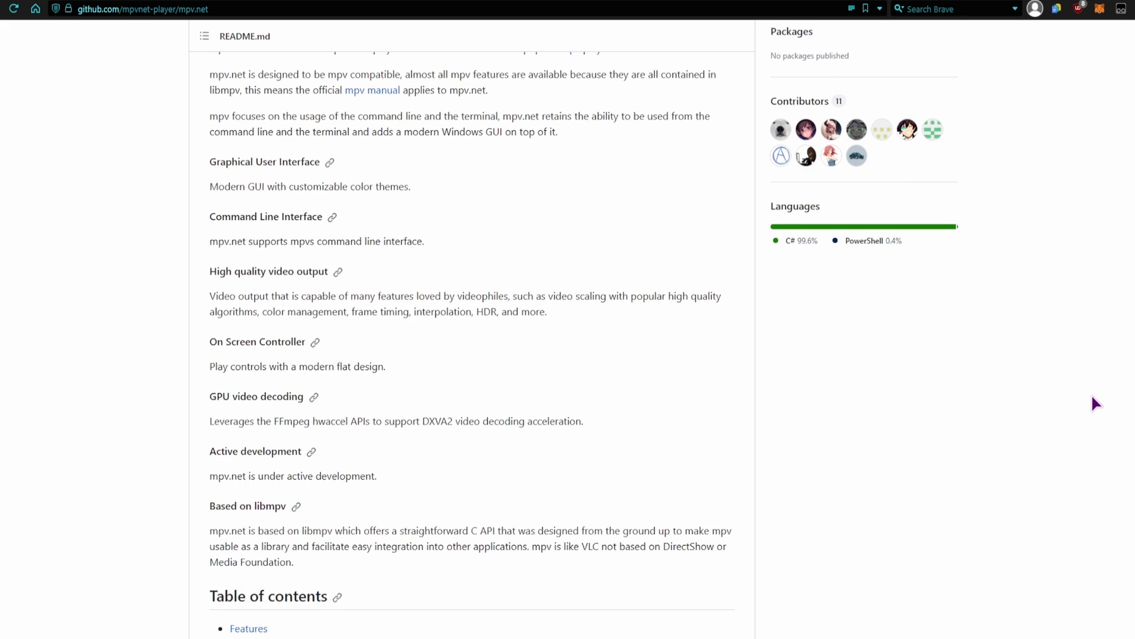
scroll("down", 3)
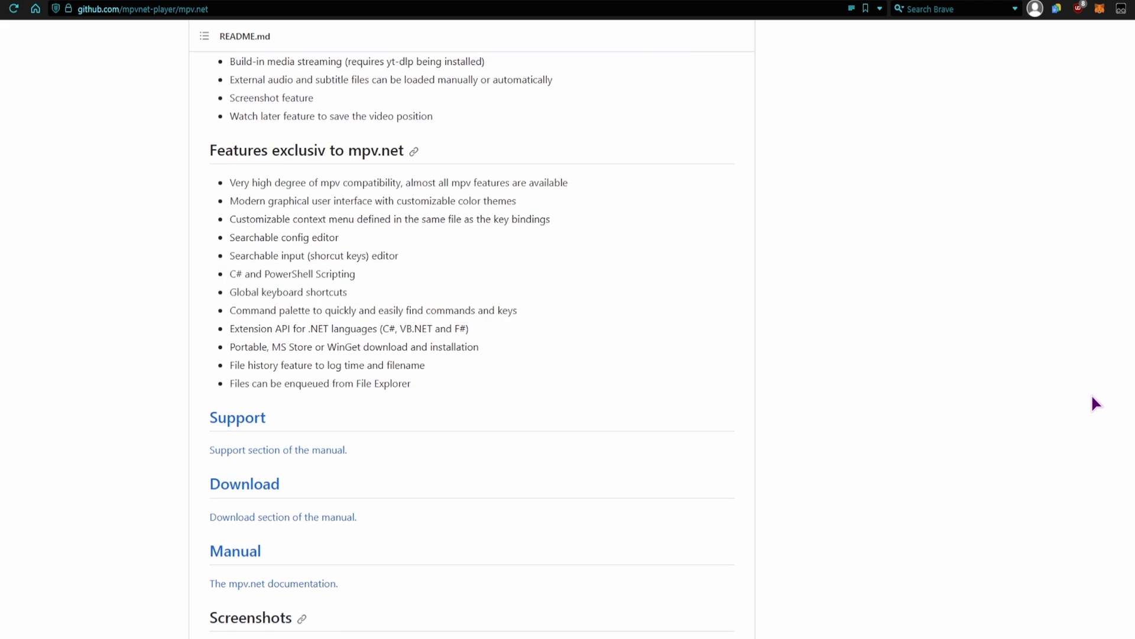
scroll("down", 3)
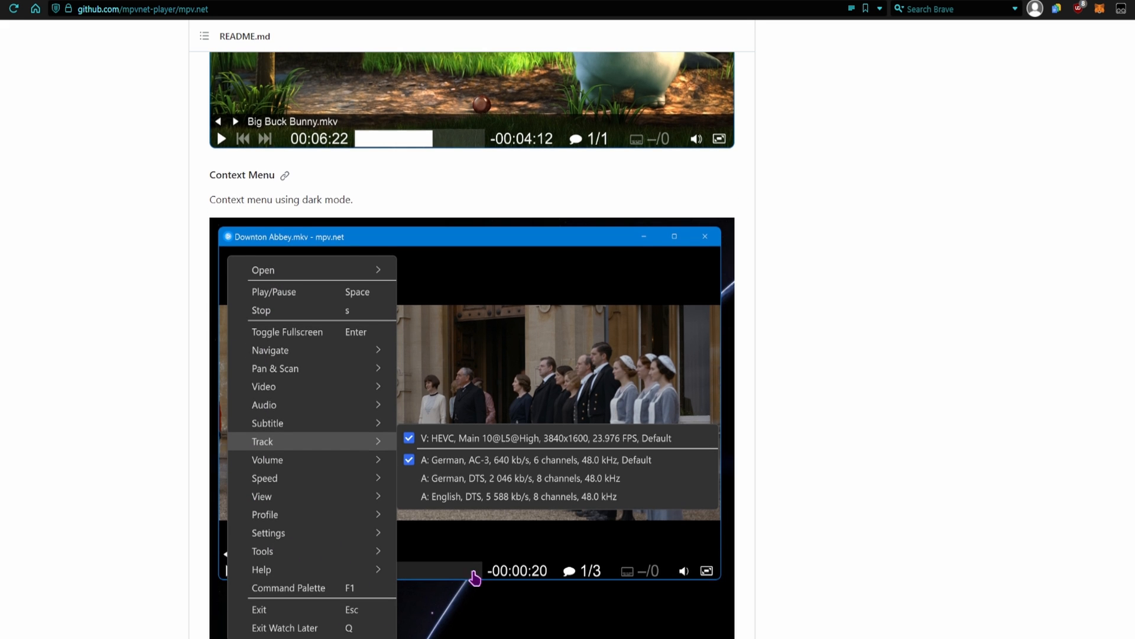
scroll("down", 3)
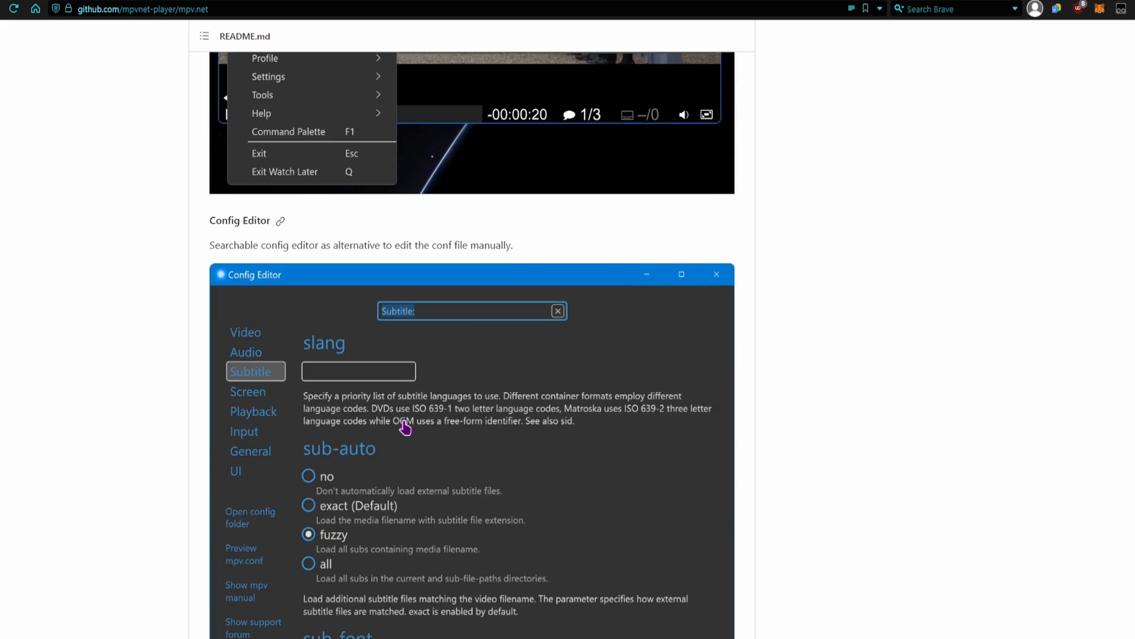
scroll("down", 3)
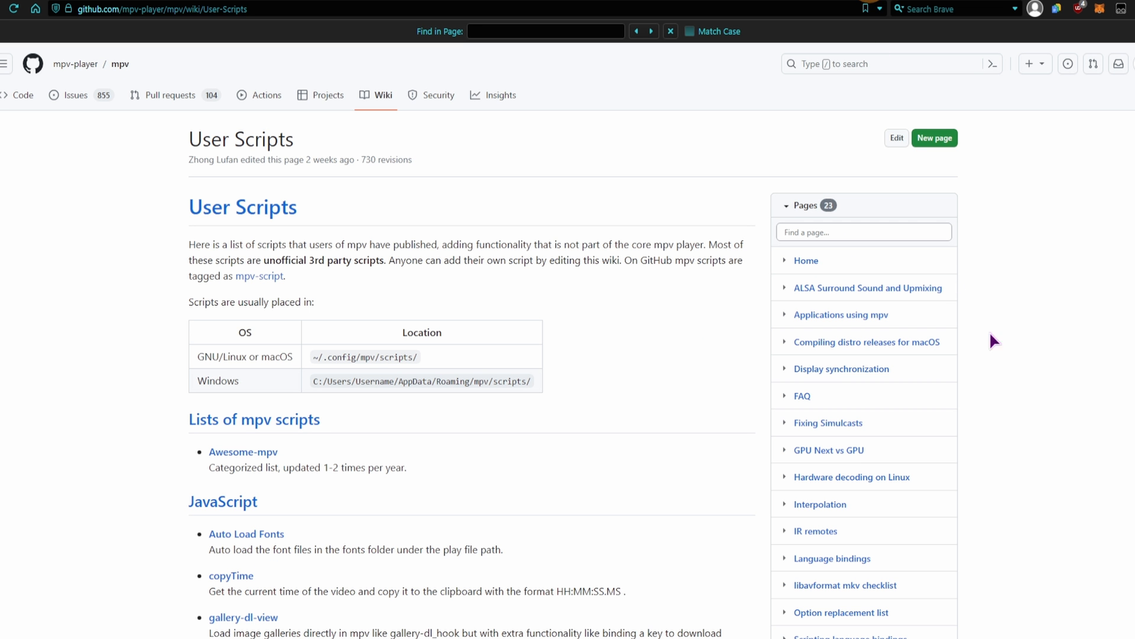
mouse_move(1055, 392)
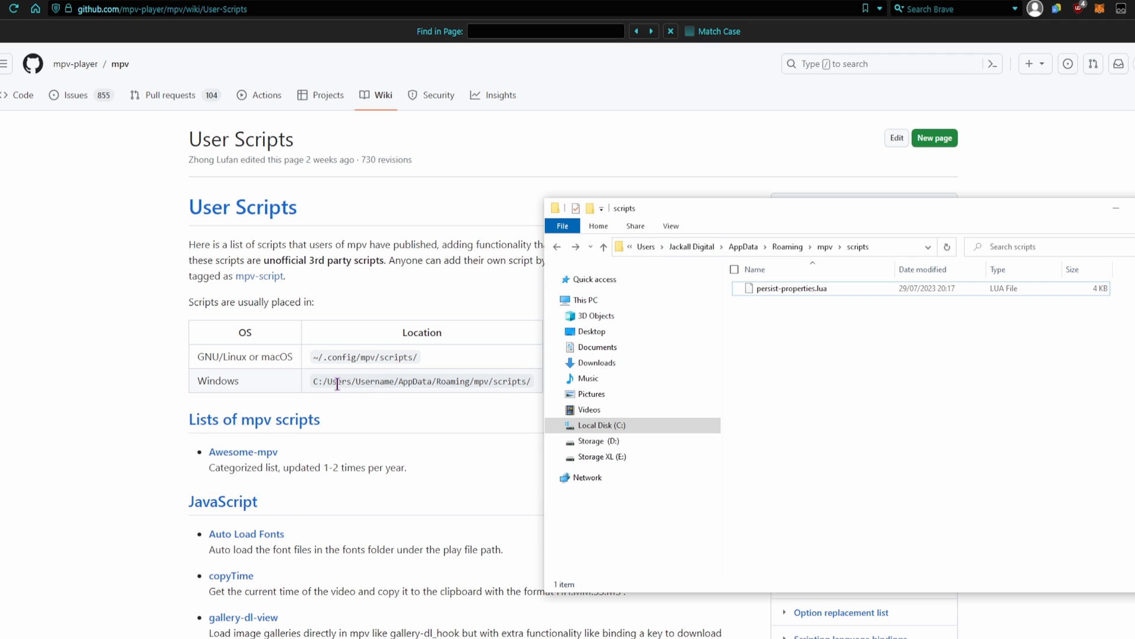
mouse_move(737, 250)
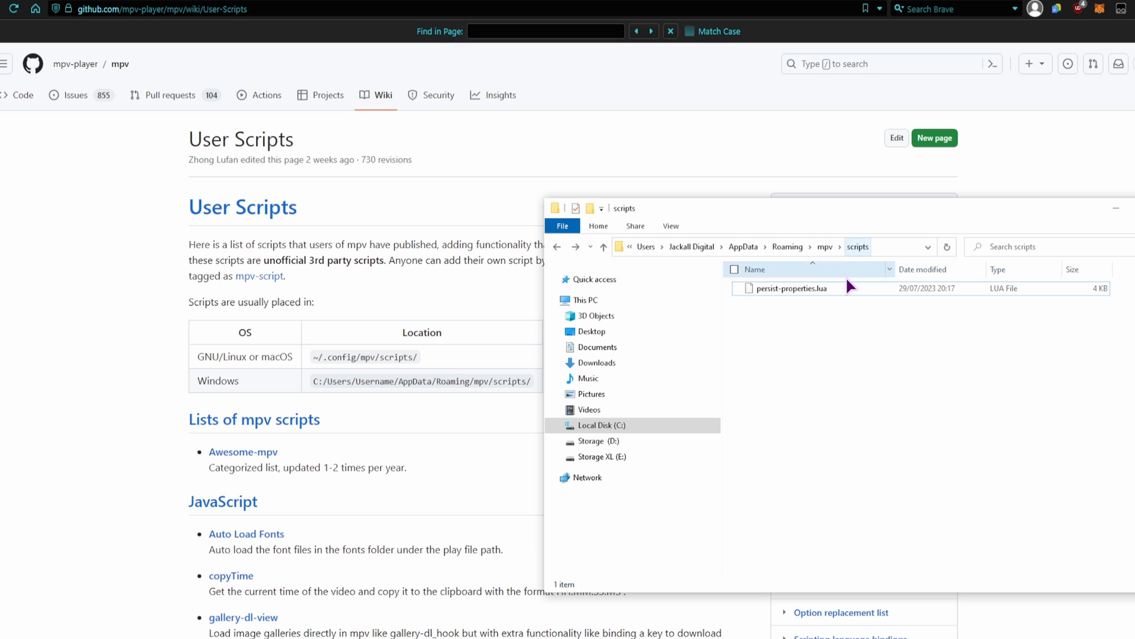
left_click(792, 288)
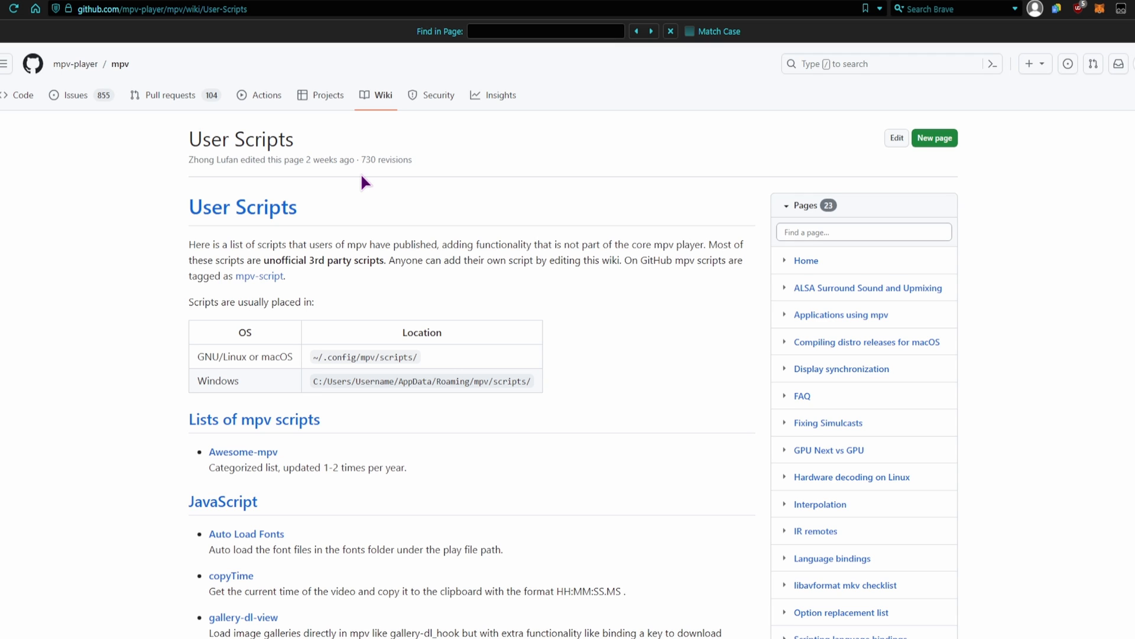
mouse_move(304, 176)
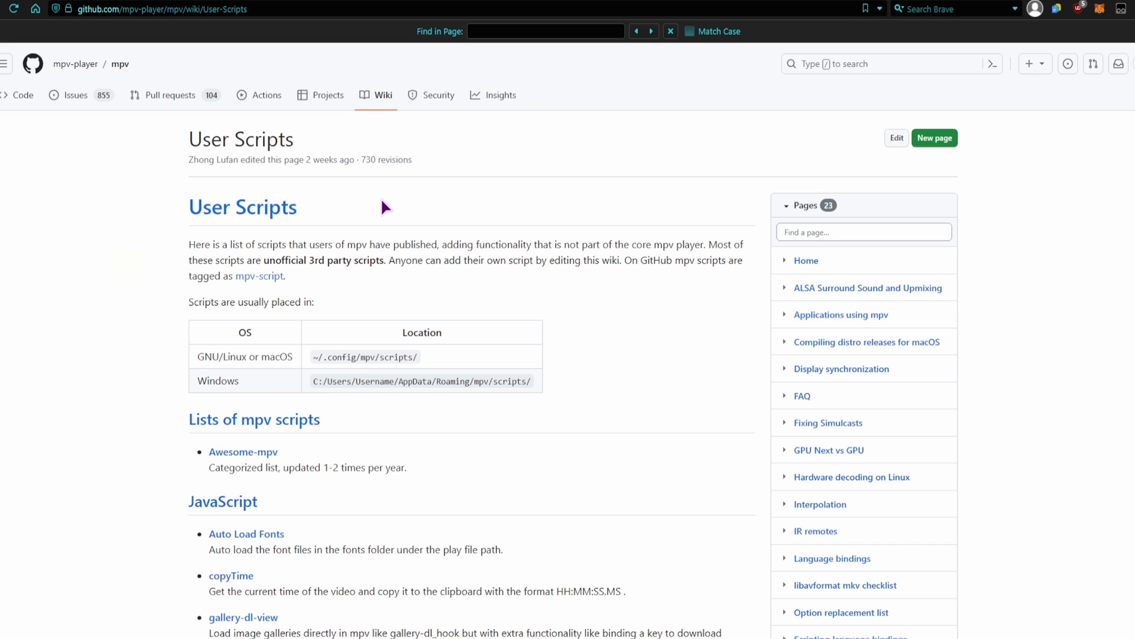
mouse_move(323, 176)
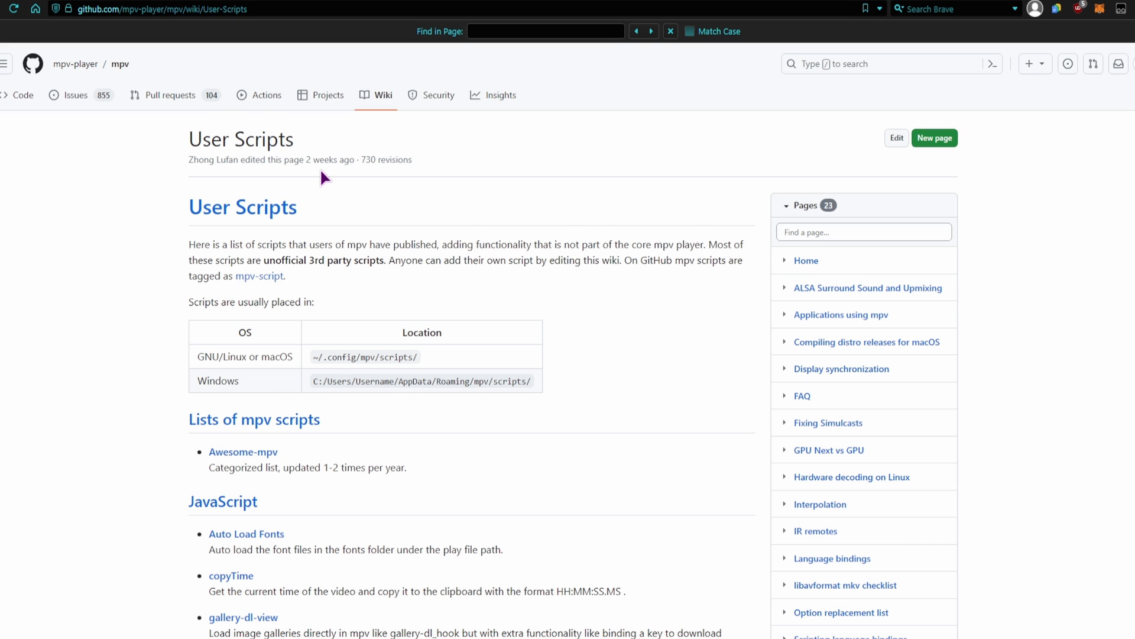
- Search the User Scripts wiki for 'volume' and view persist-properties.lua in its repository
type("volume")
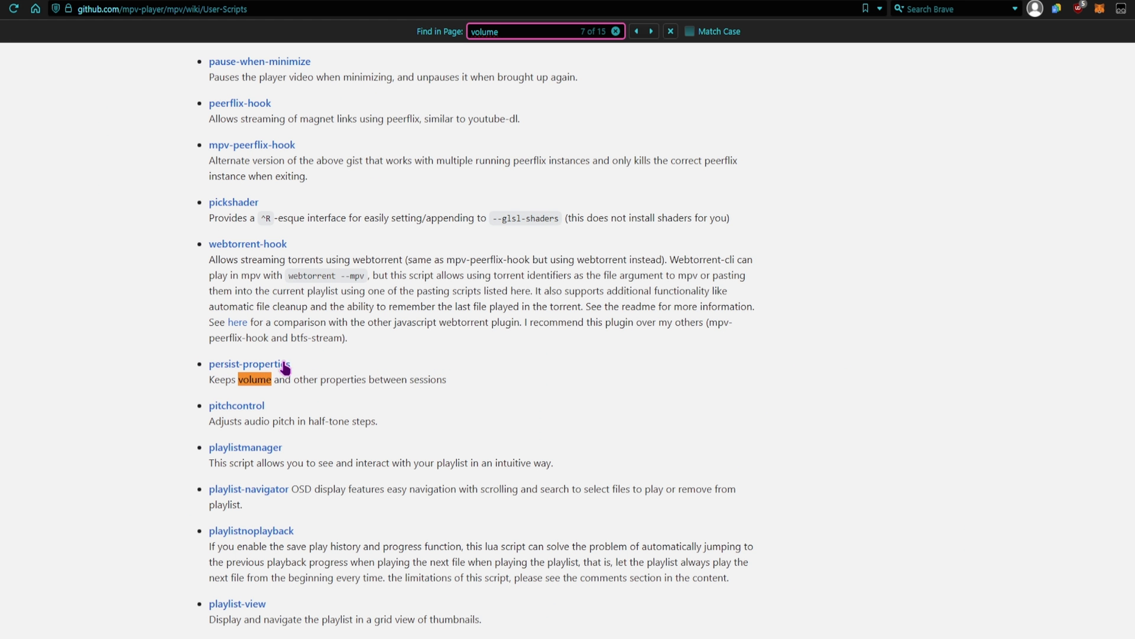
mouse_move(215, 379)
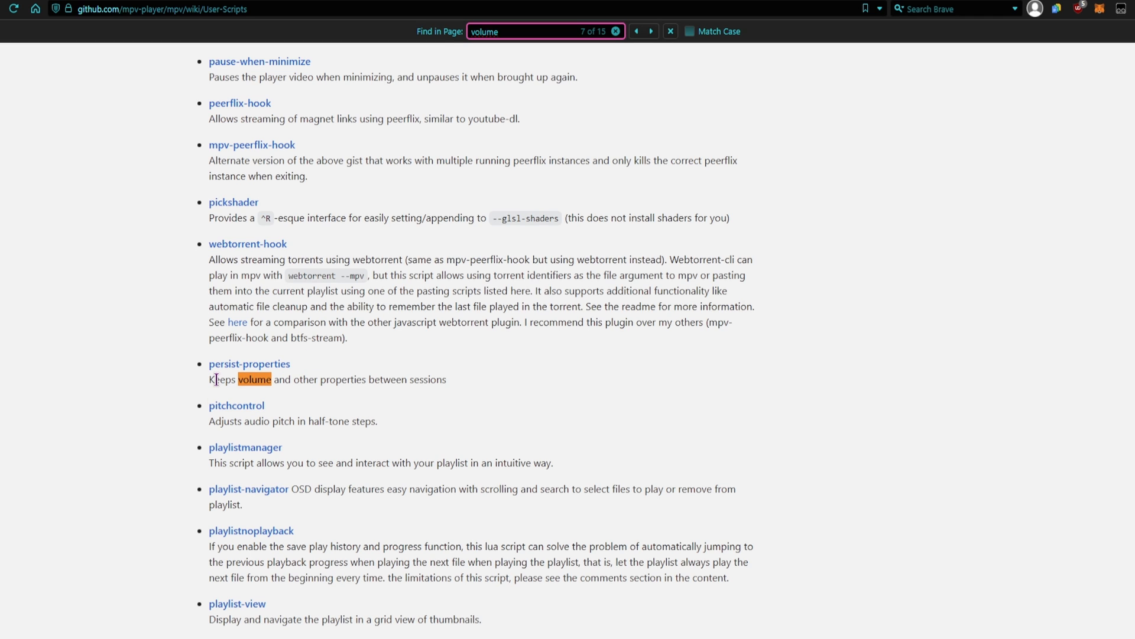
mouse_move(249, 383)
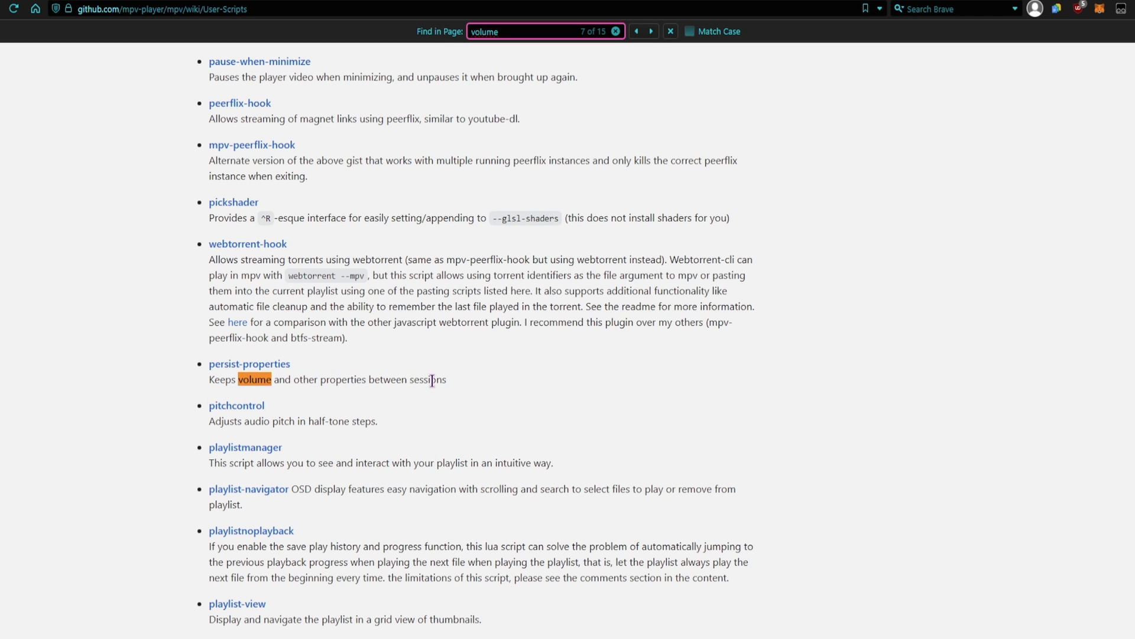
left_click_drag(273, 378, 446, 379)
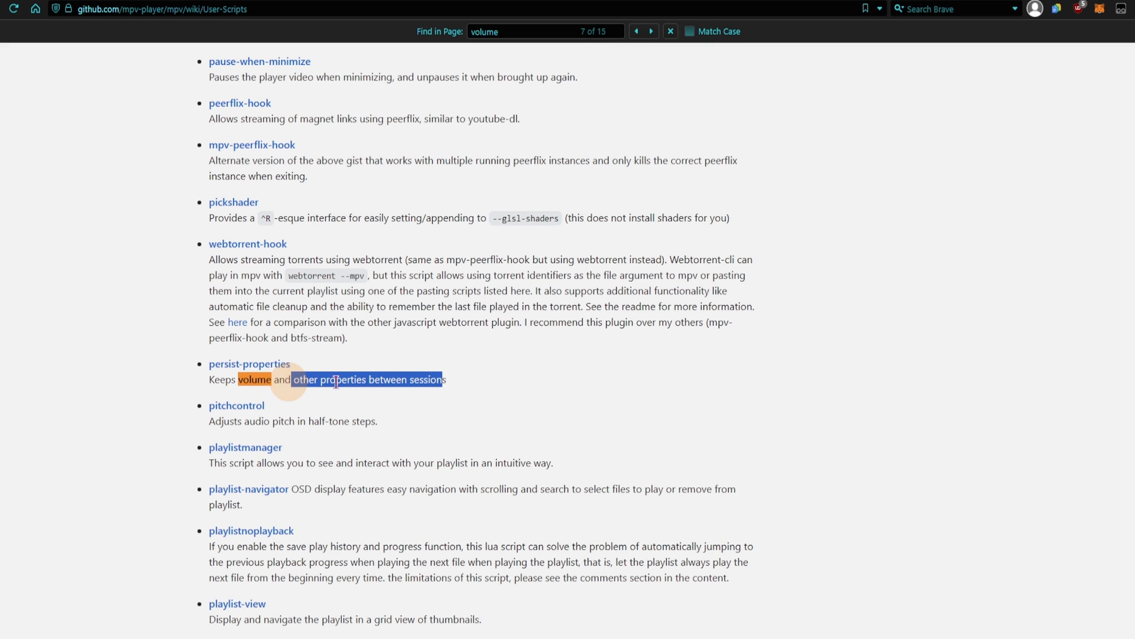
left_click(259, 365)
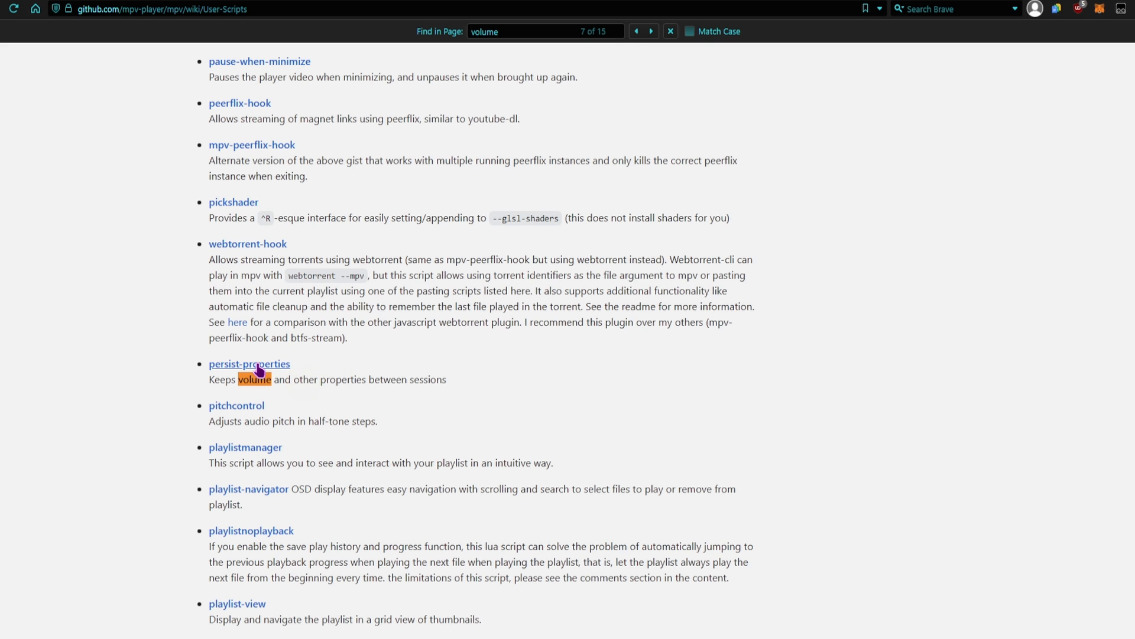
left_click(250, 363)
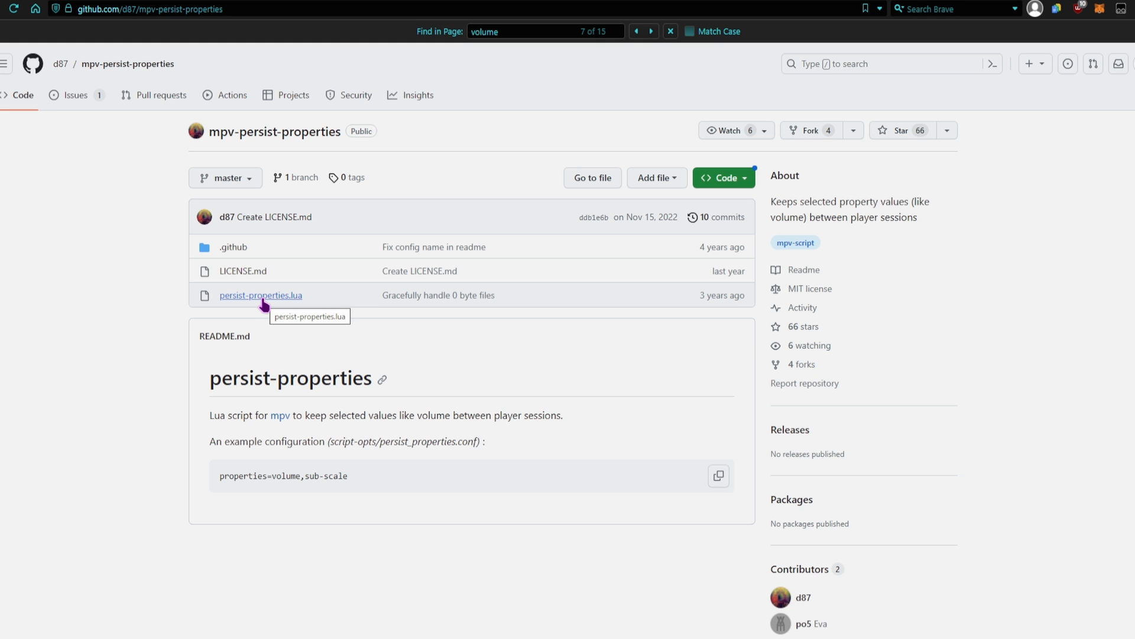
left_click(260, 294)
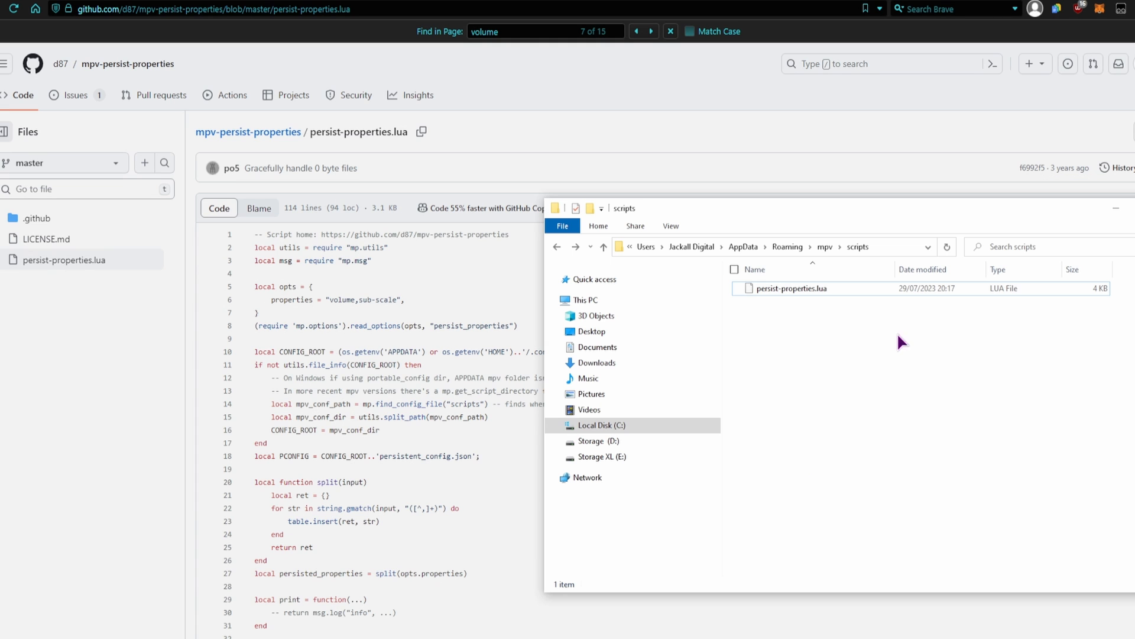
- Create a New Text Document in the mpv scripts folder
right_click(901, 343)
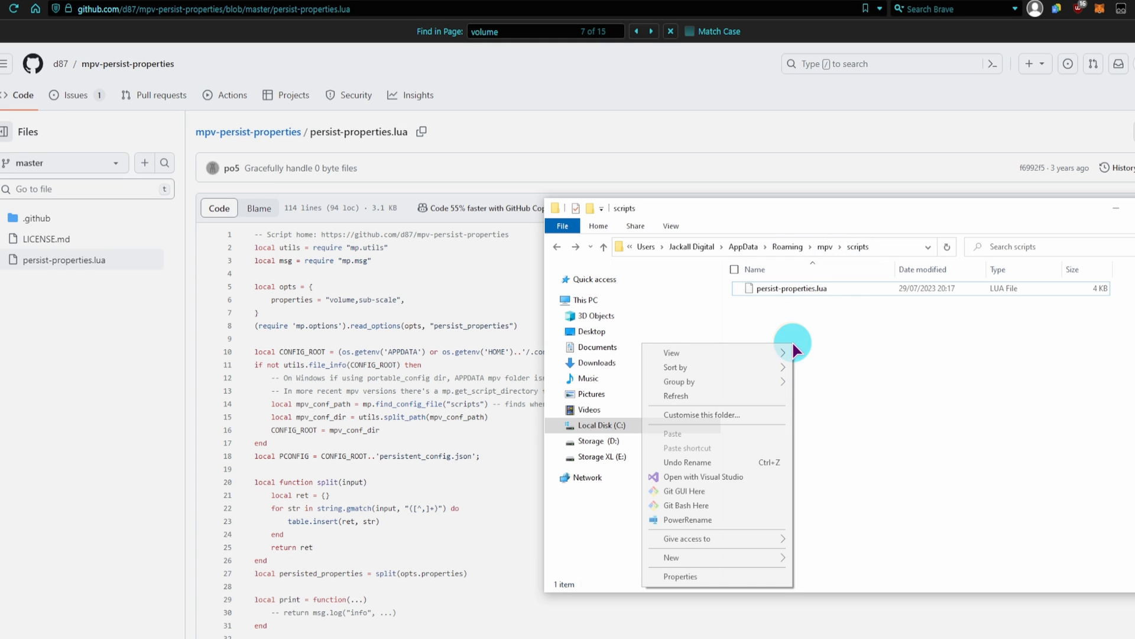
left_click(673, 557)
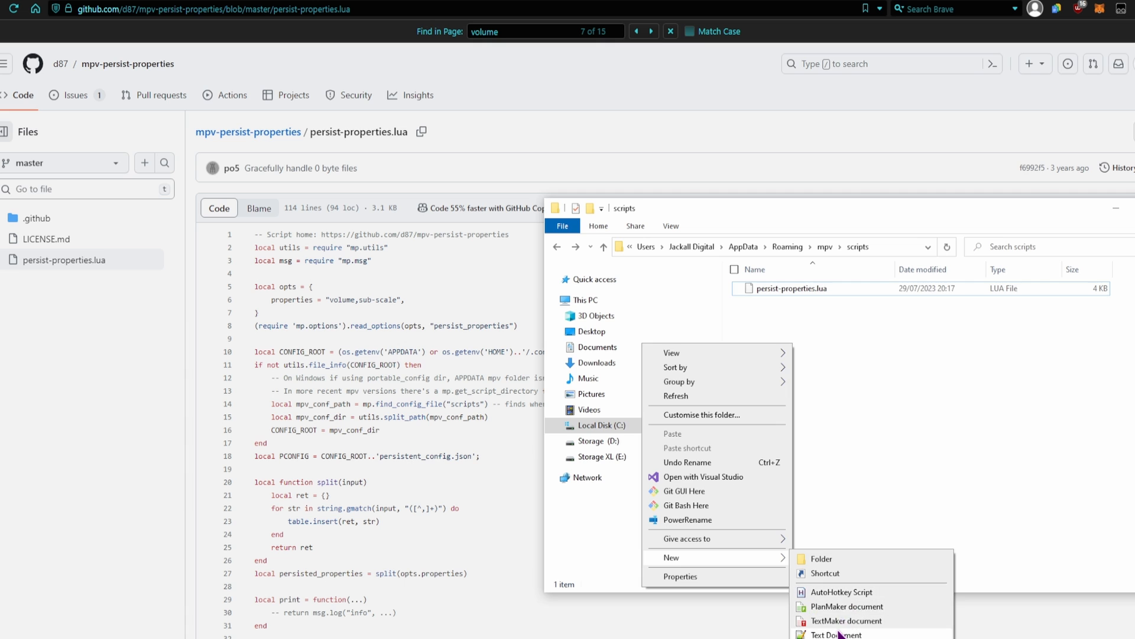
left_click(836, 634)
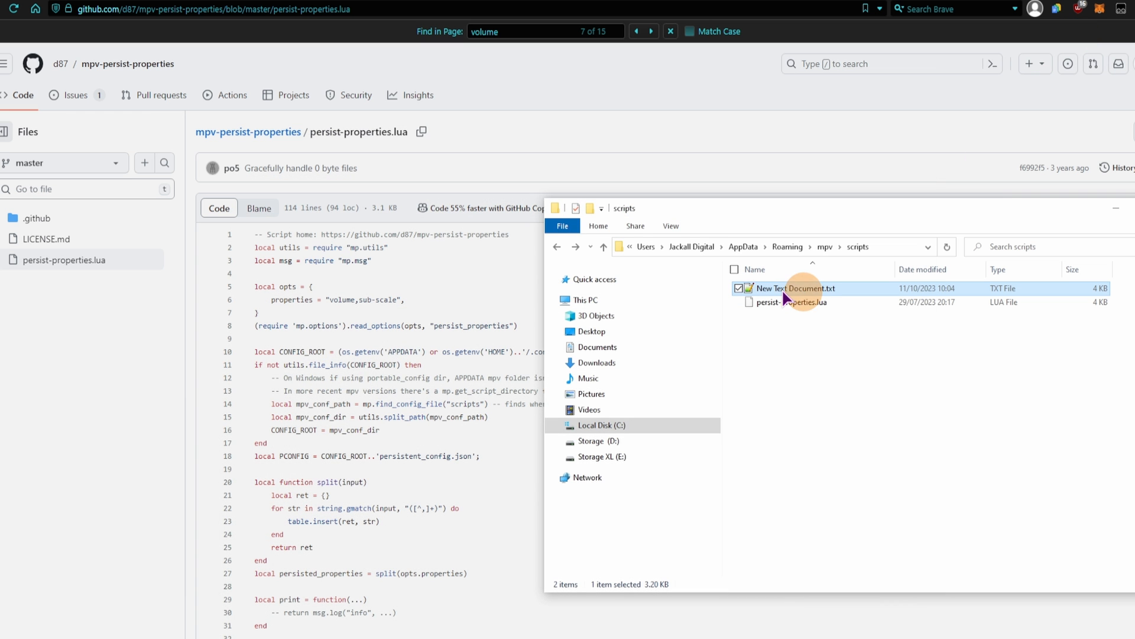
mouse_move(817, 289)
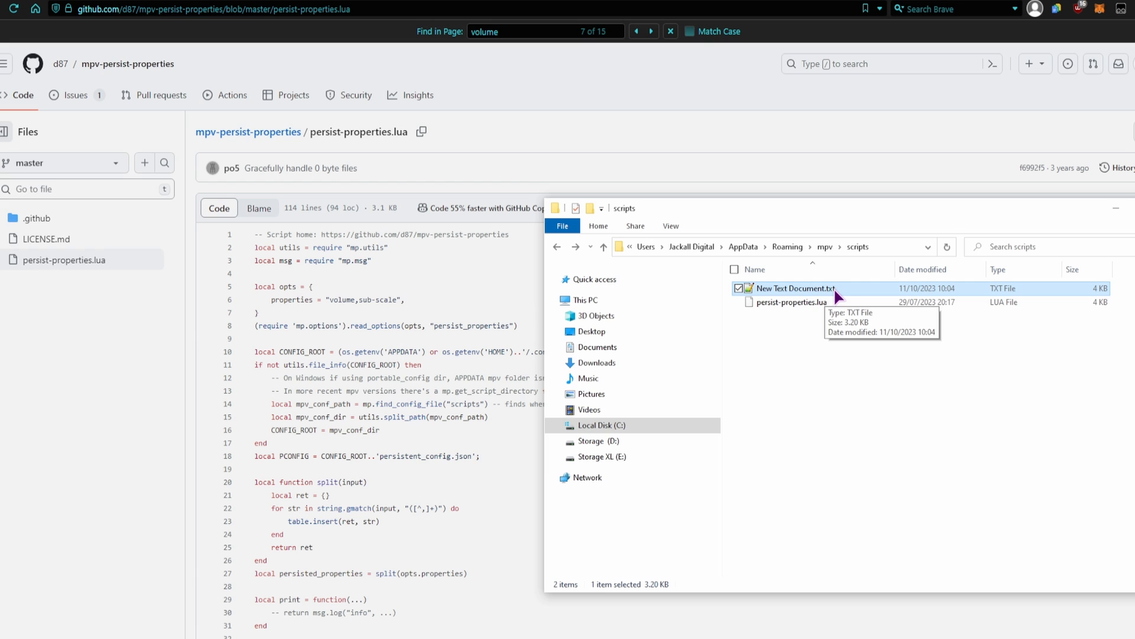
left_click(792, 302)
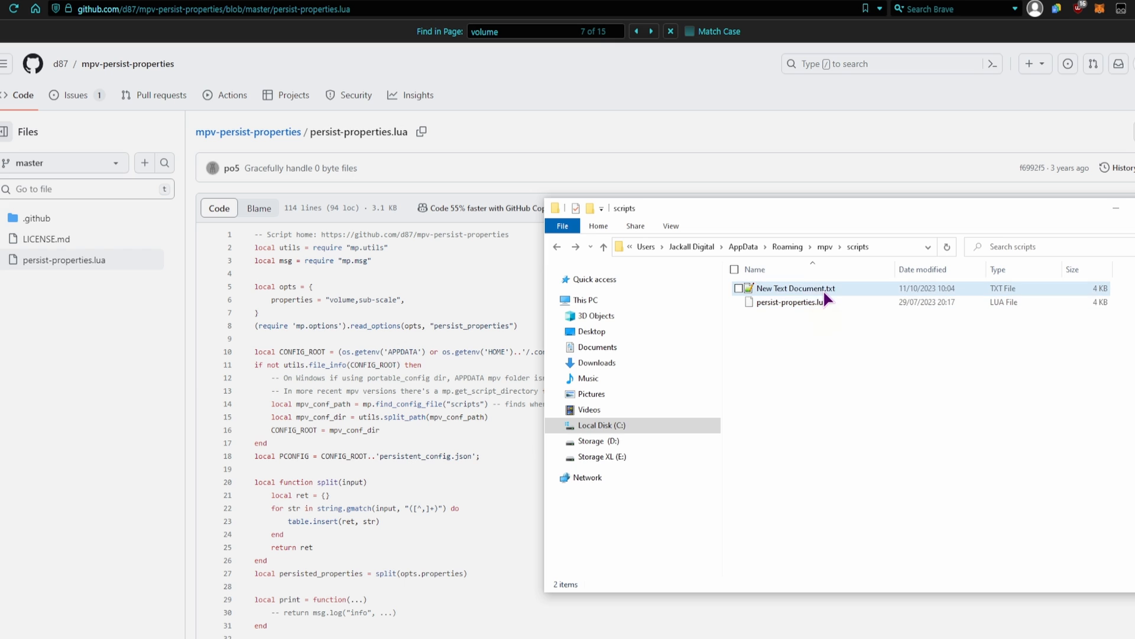
- Untick 'Hide extensions for known file types' in Folder Options so extensions show
left_click(669, 225)
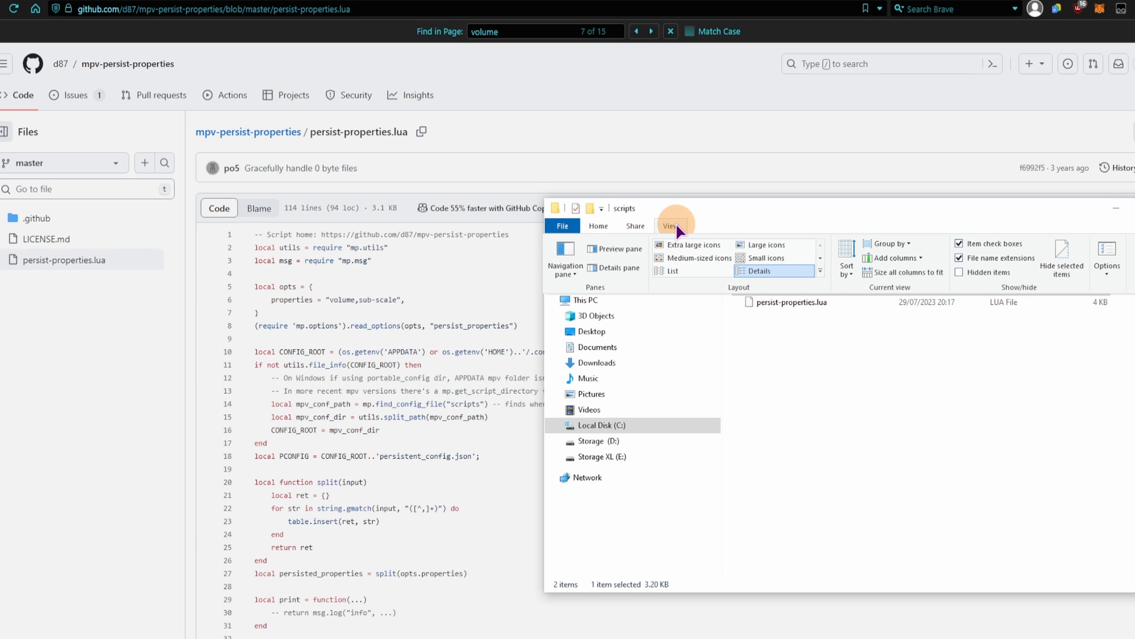
mouse_move(1105, 261)
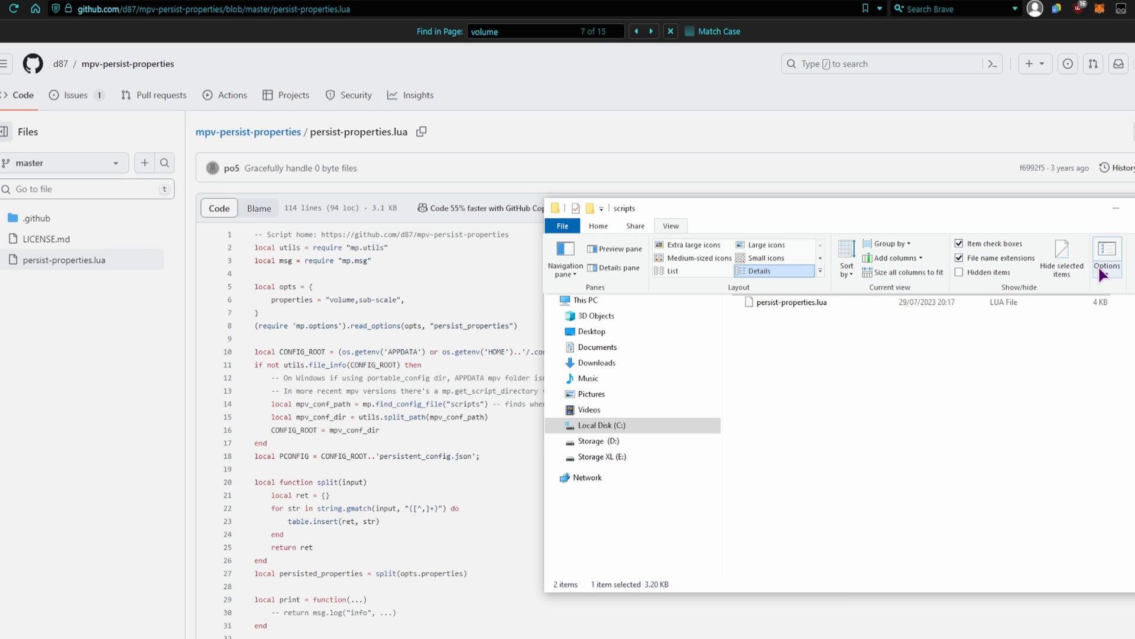
left_click(1106, 257)
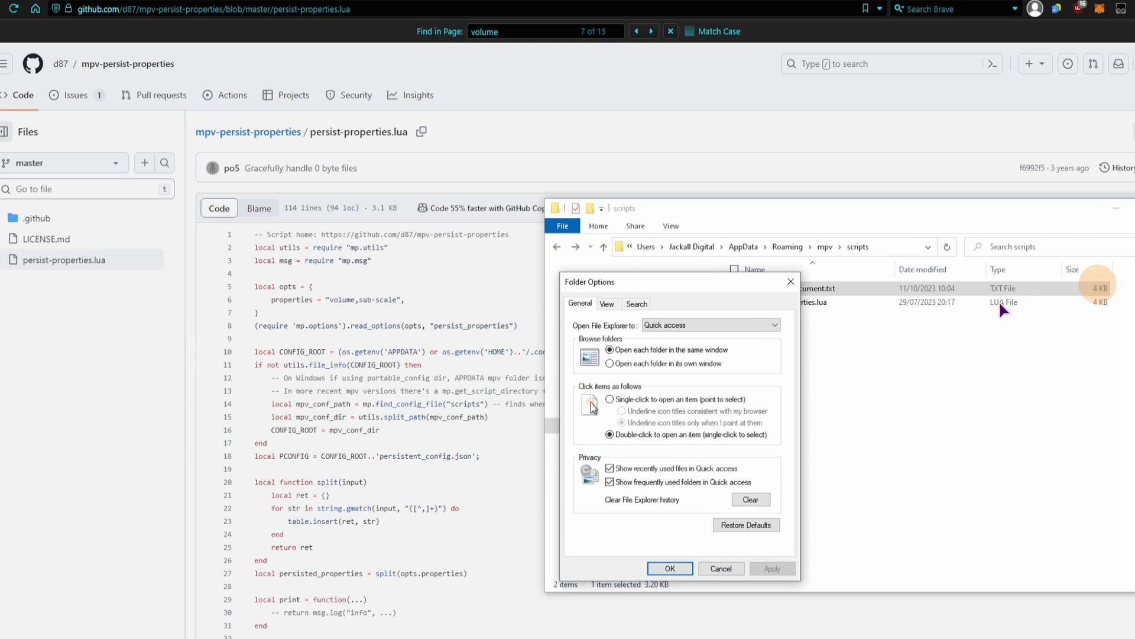
left_click(462, 262)
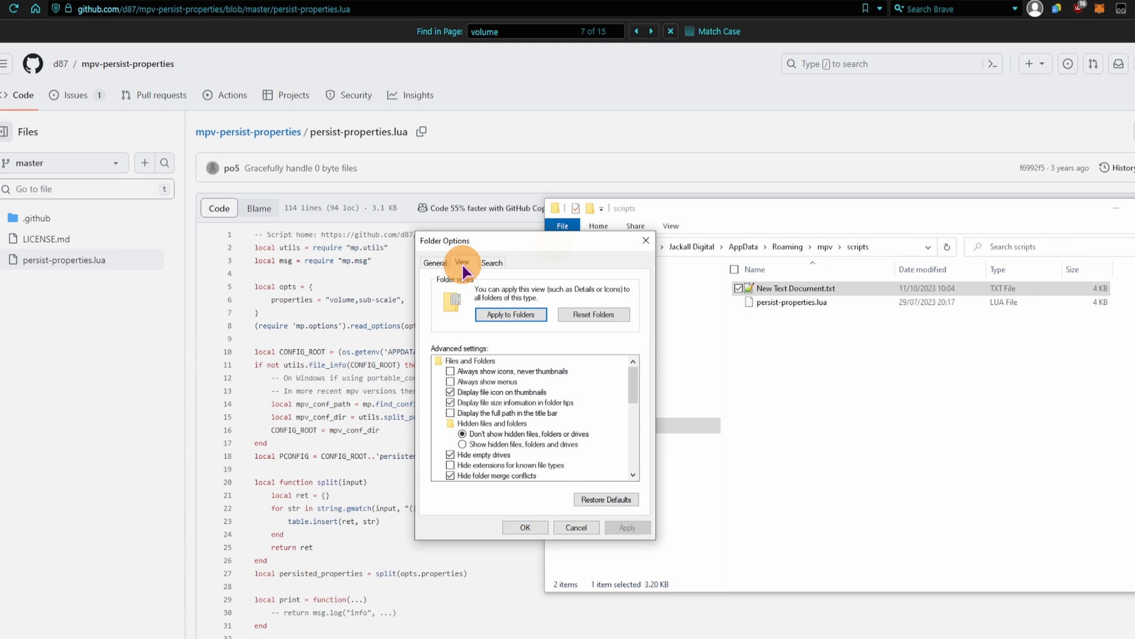
left_click(508, 463)
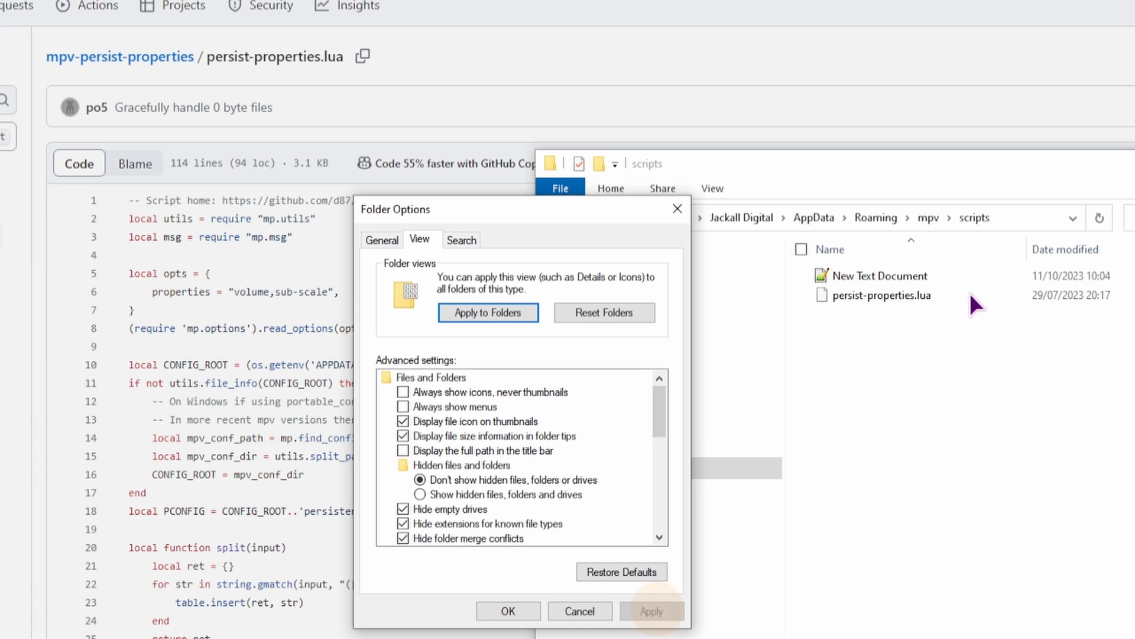
mouse_move(510, 543)
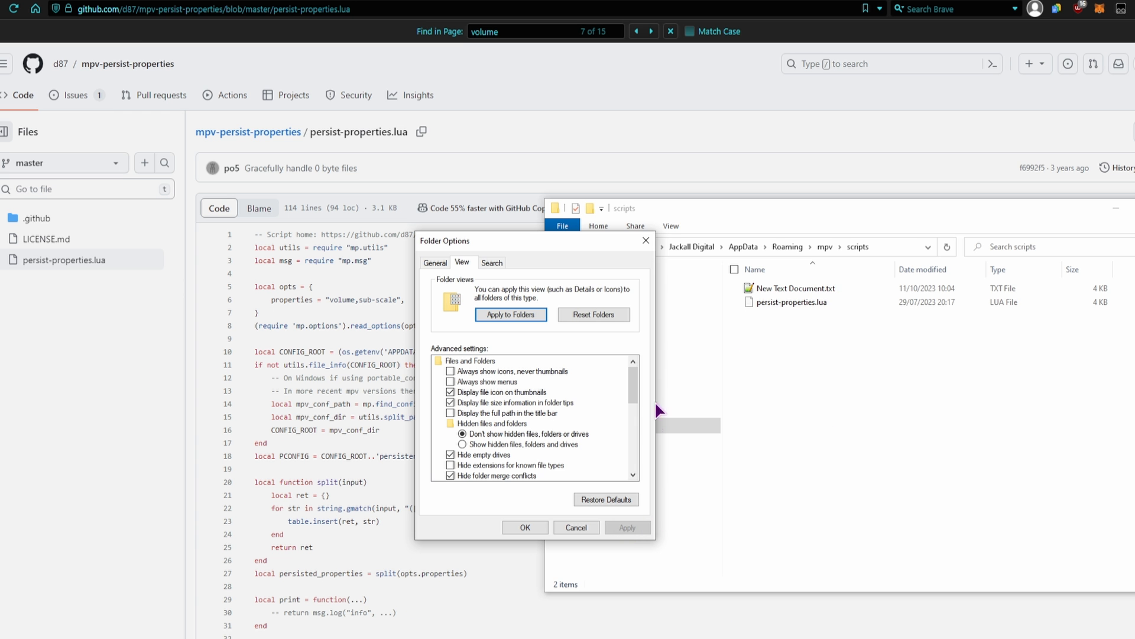
mouse_move(844, 297)
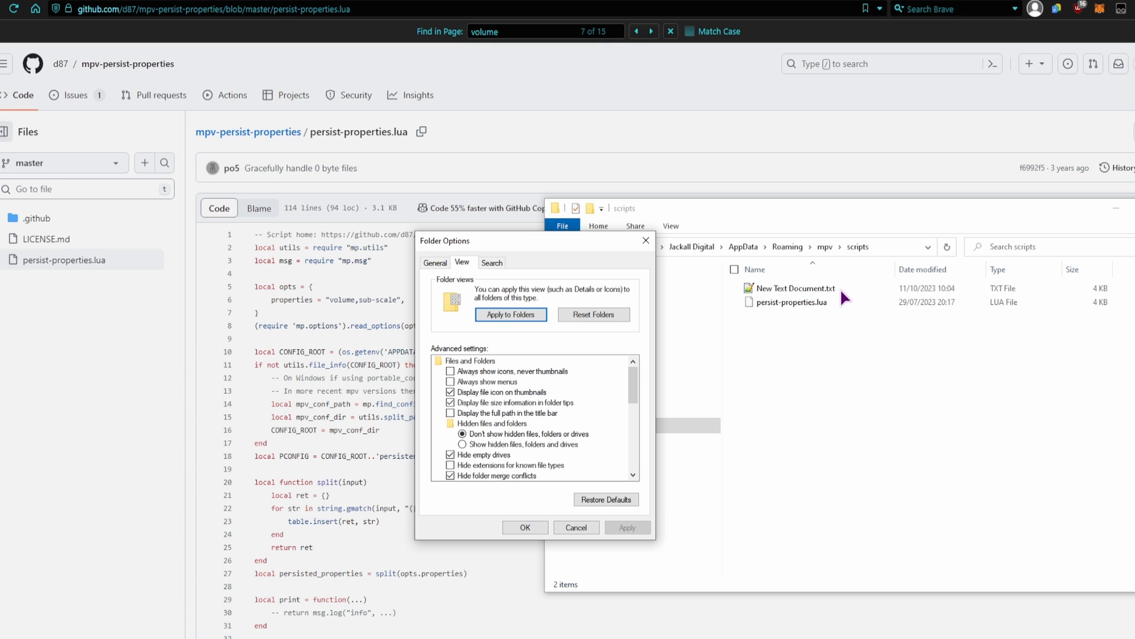
mouse_move(818, 312)
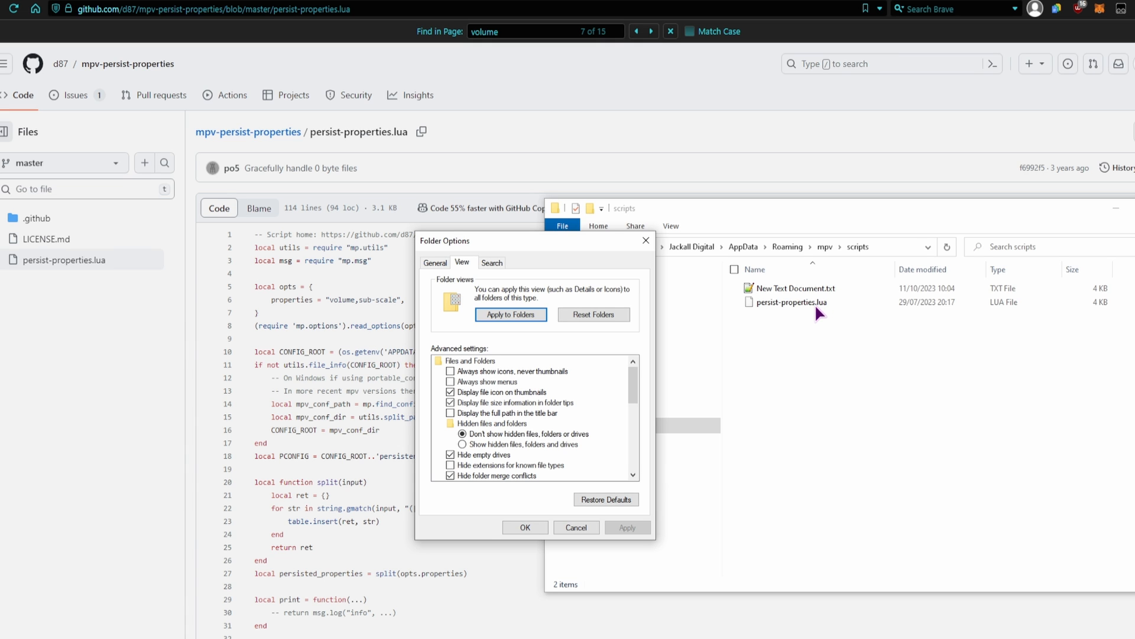
left_click(524, 527)
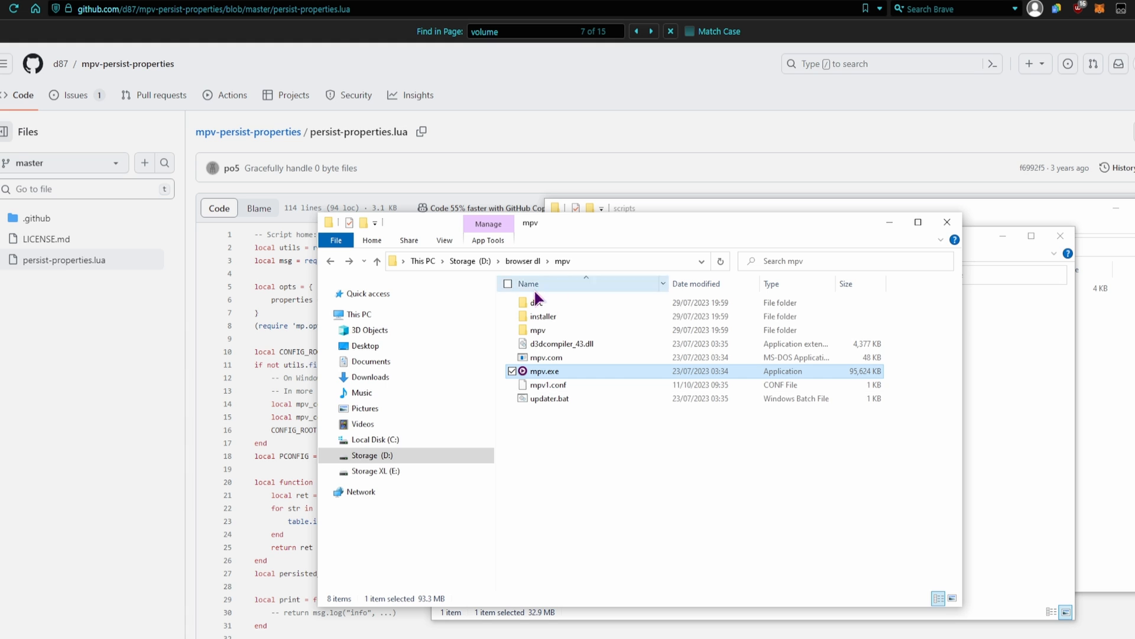
- Save mpv.conf with keep-open on its single line
left_click(547, 385)
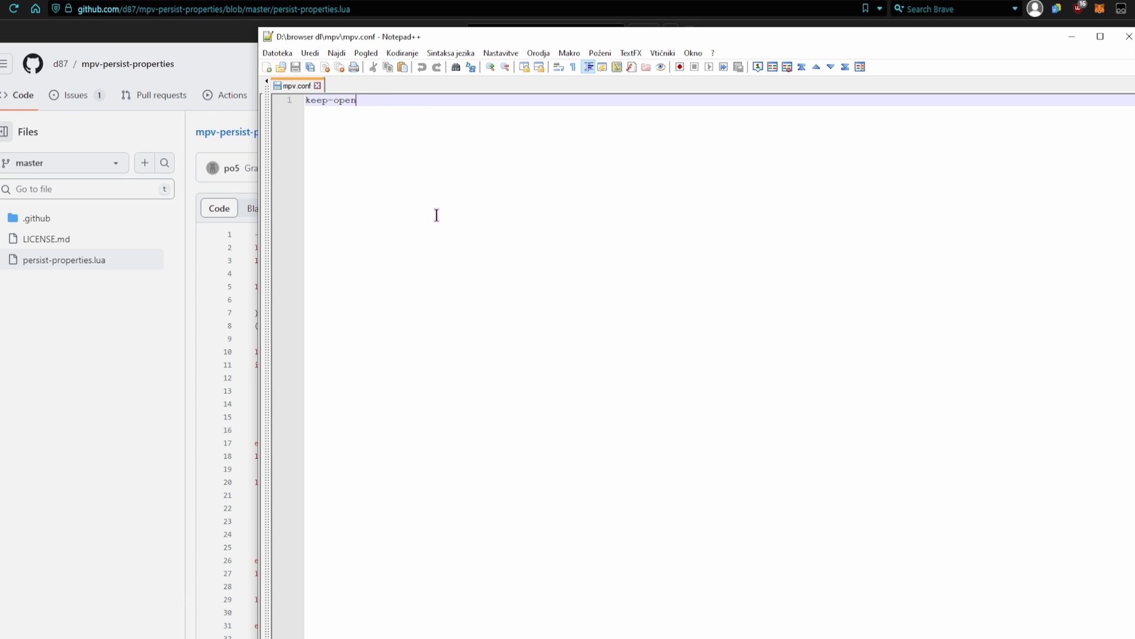
mouse_move(1054, 122)
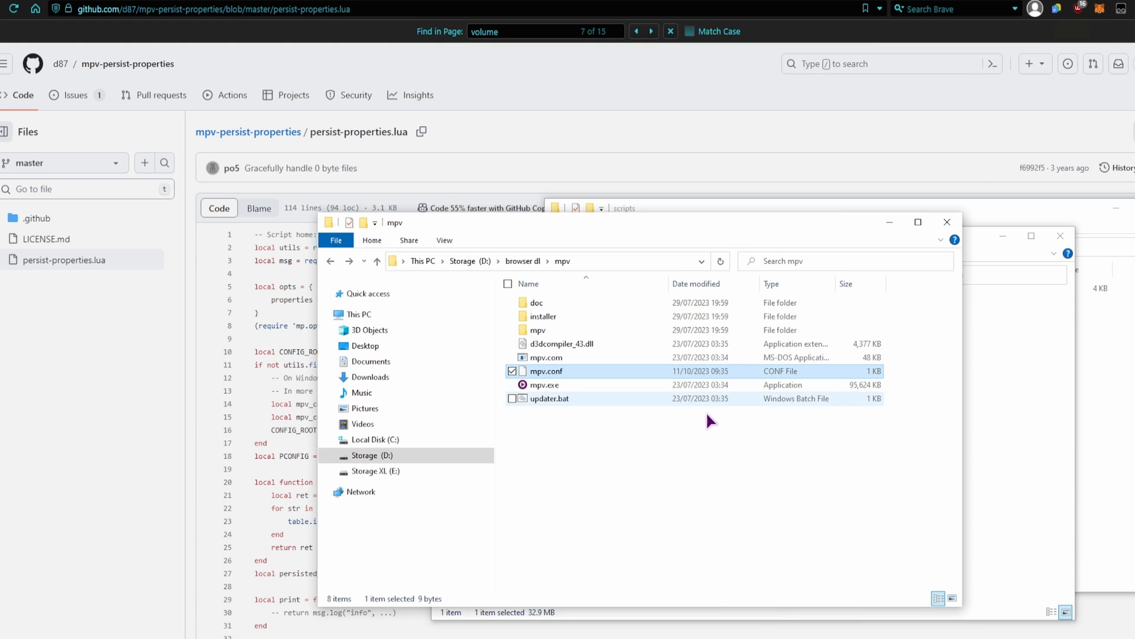
- Play PC Dust Cleaning.mp4 from the 0002 - PC Dust Cleaning Blows folder in mpv
double_click(544, 384)
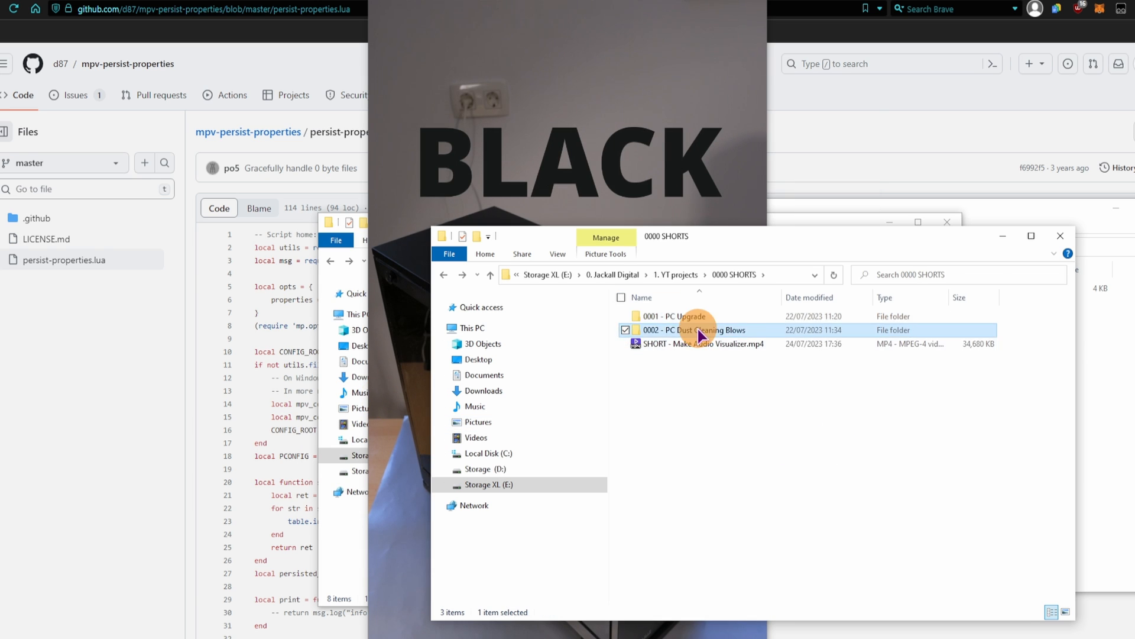
double_click(695, 330)
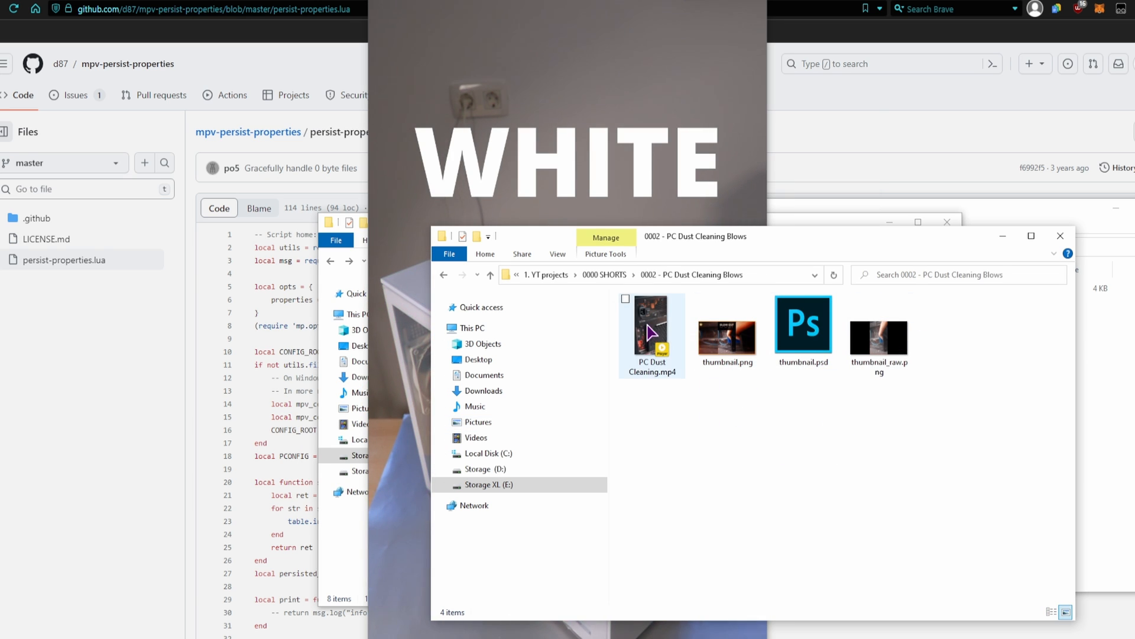
left_click(650, 327)
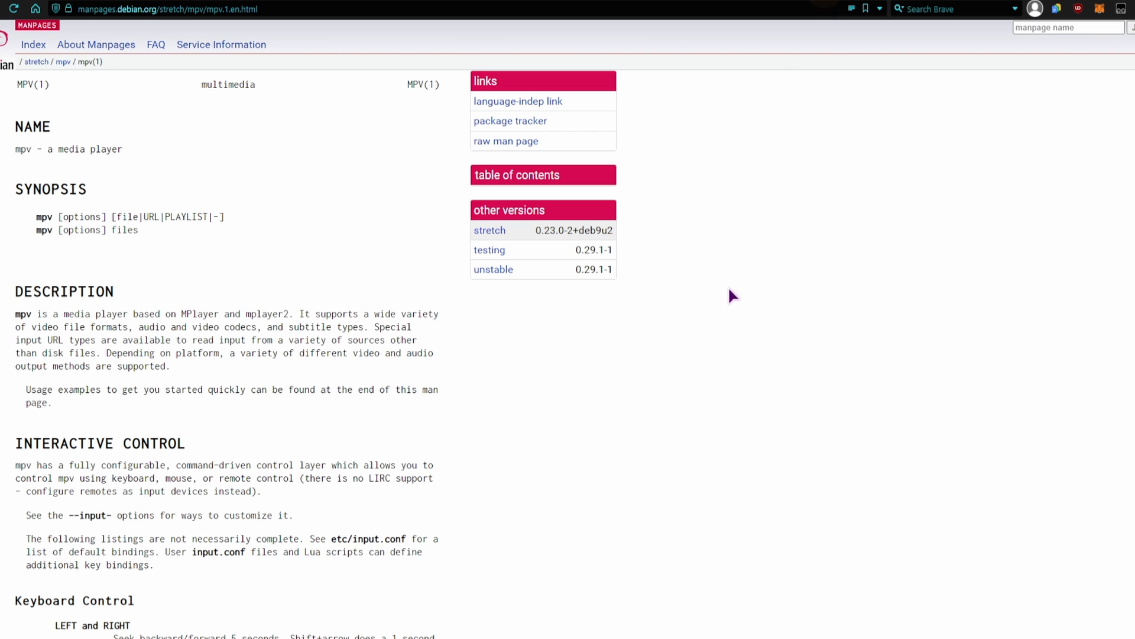
mouse_move(751, 396)
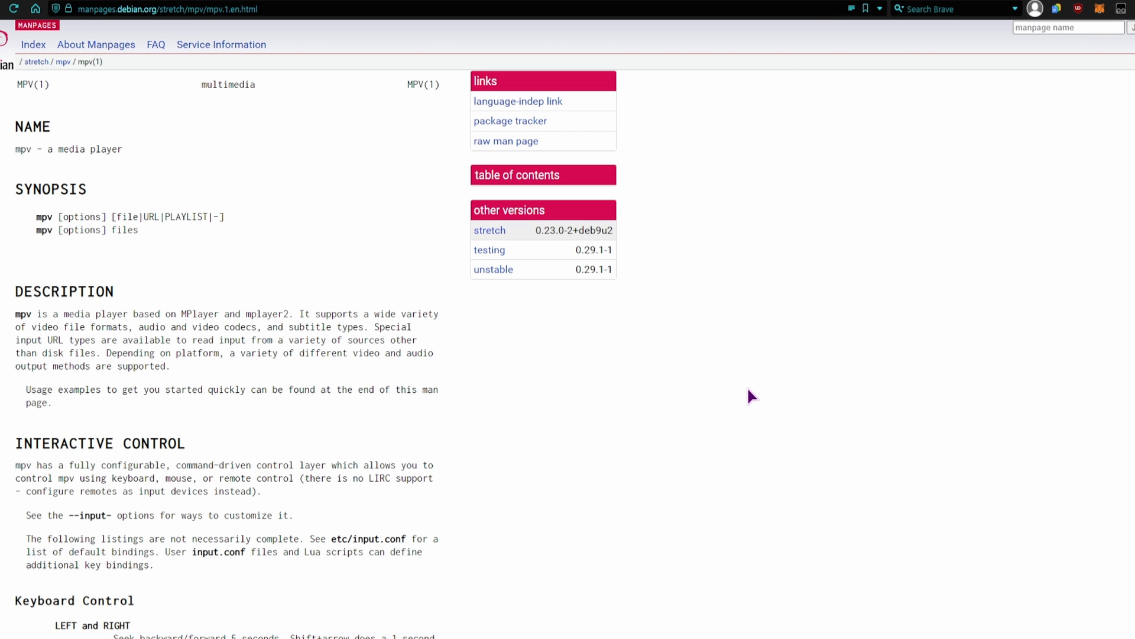
mouse_move(588, 388)
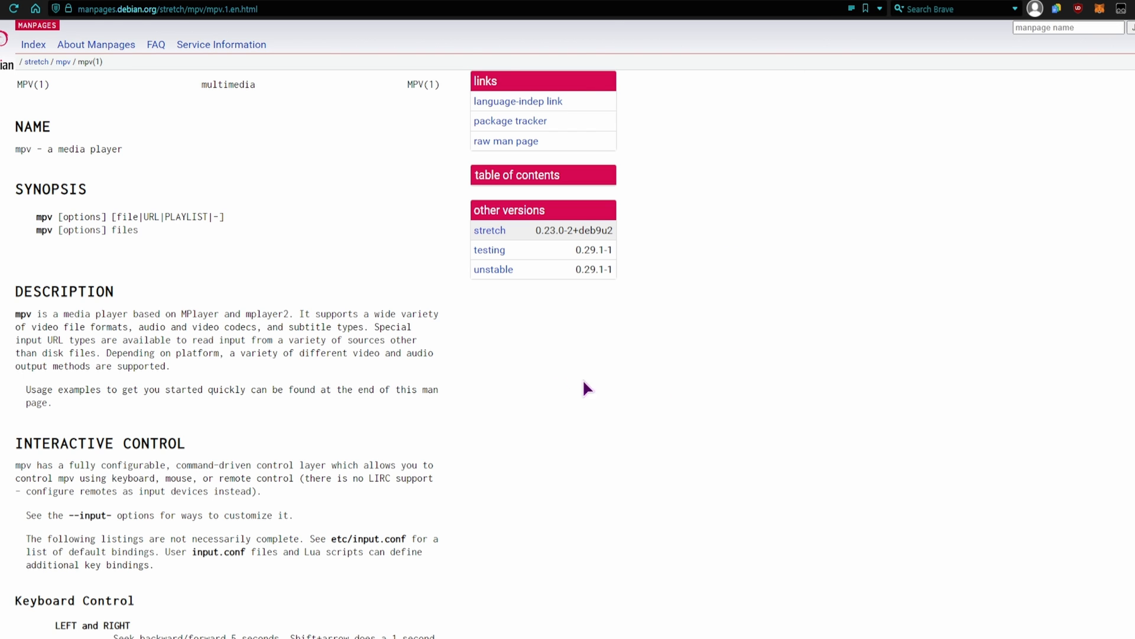
- Search the mpv man page for 'open' and select the --keep-open option entry
scroll("down", 3)
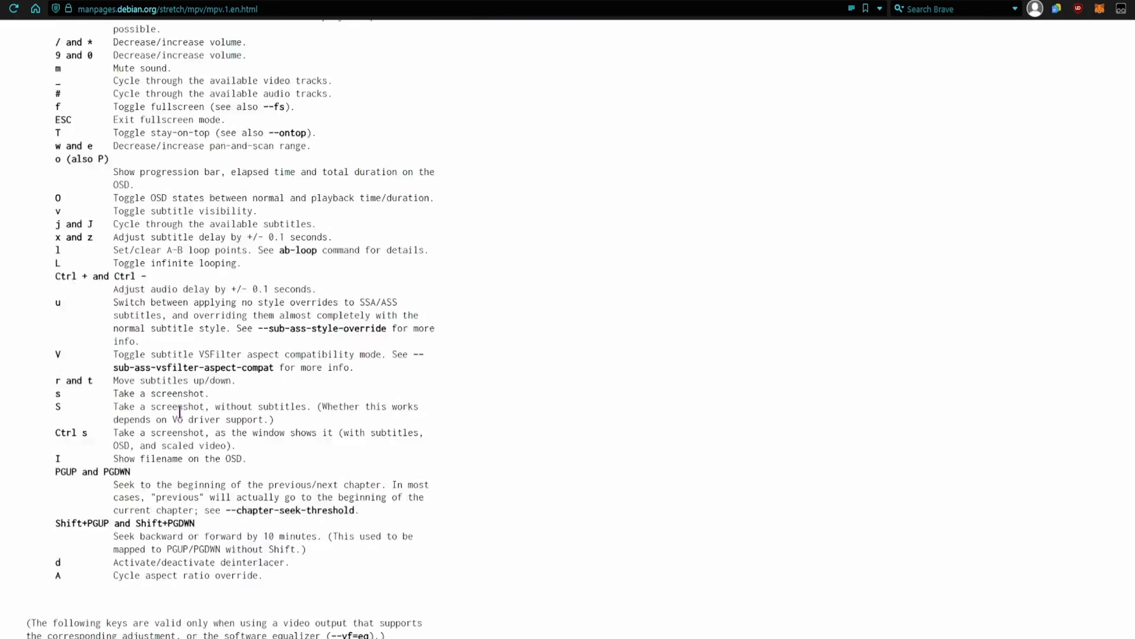
scroll("down", 3)
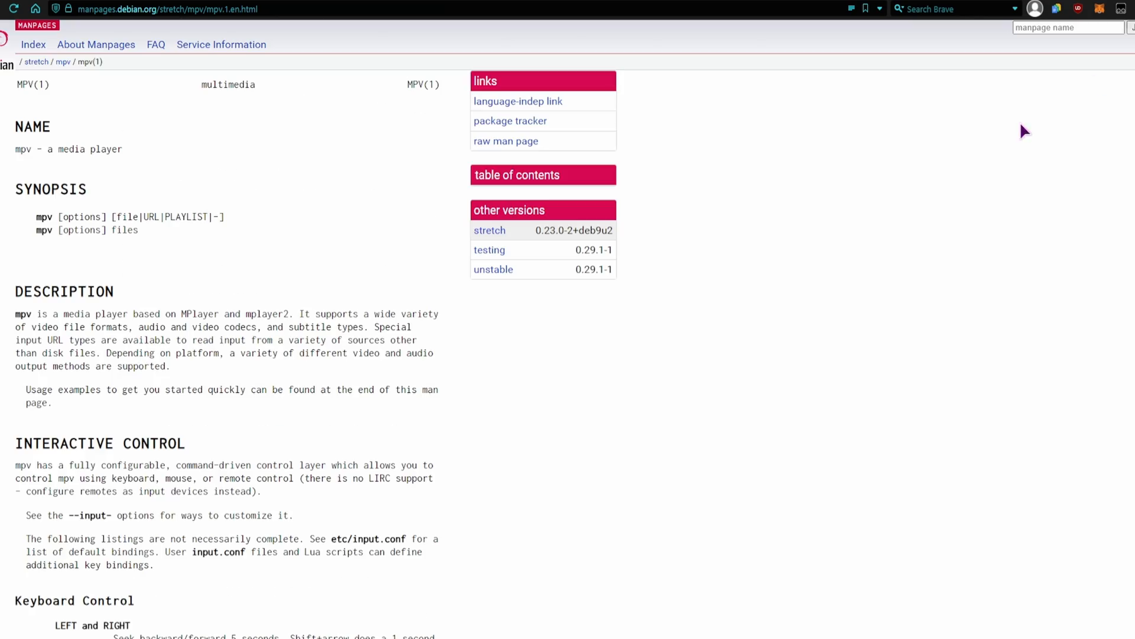
type("close")
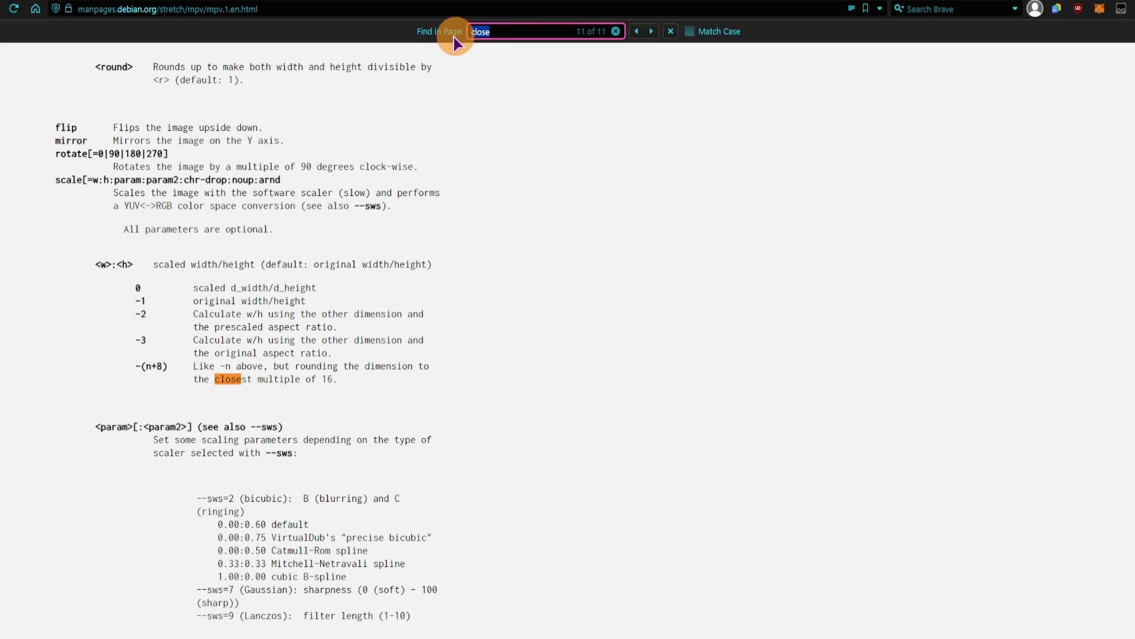
type("open")
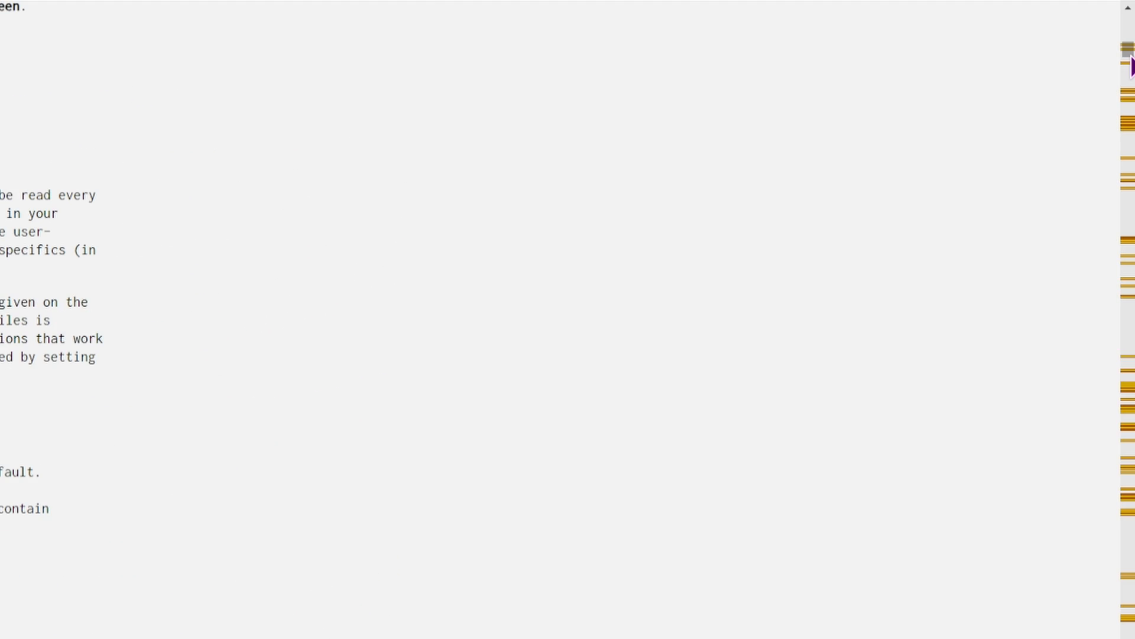
mouse_move(637, 460)
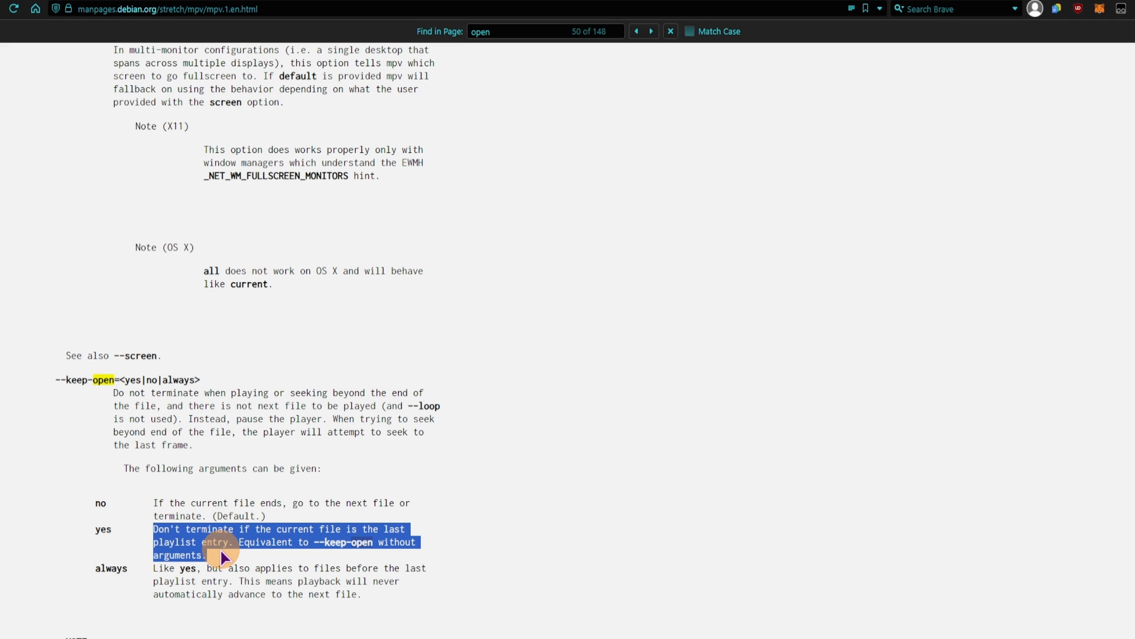
mouse_move(107, 550)
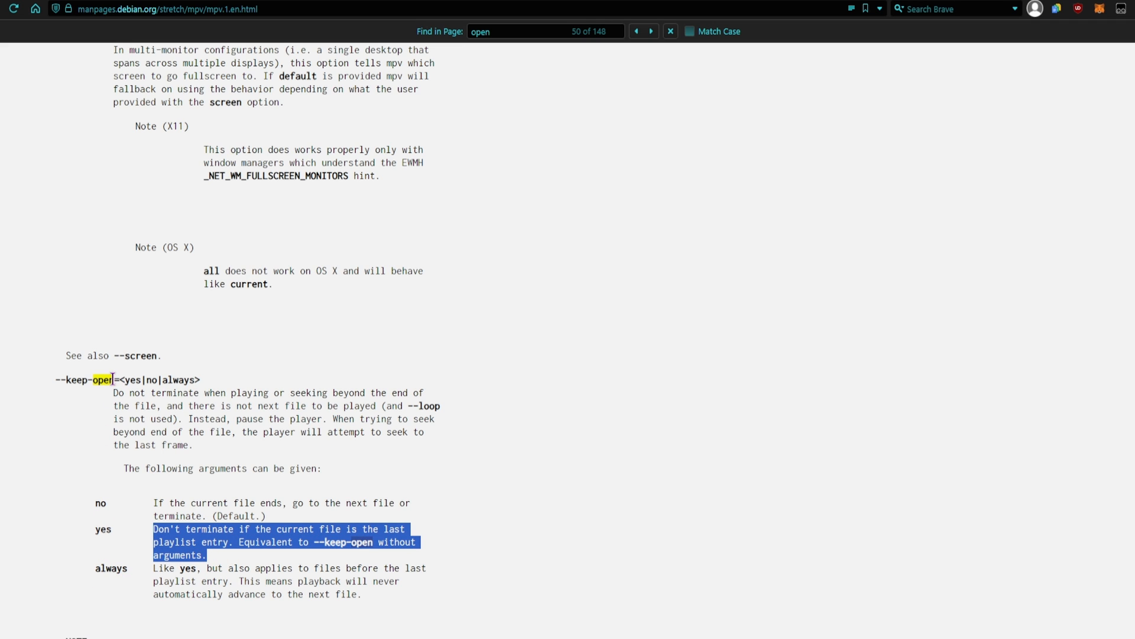
double_click(111, 567)
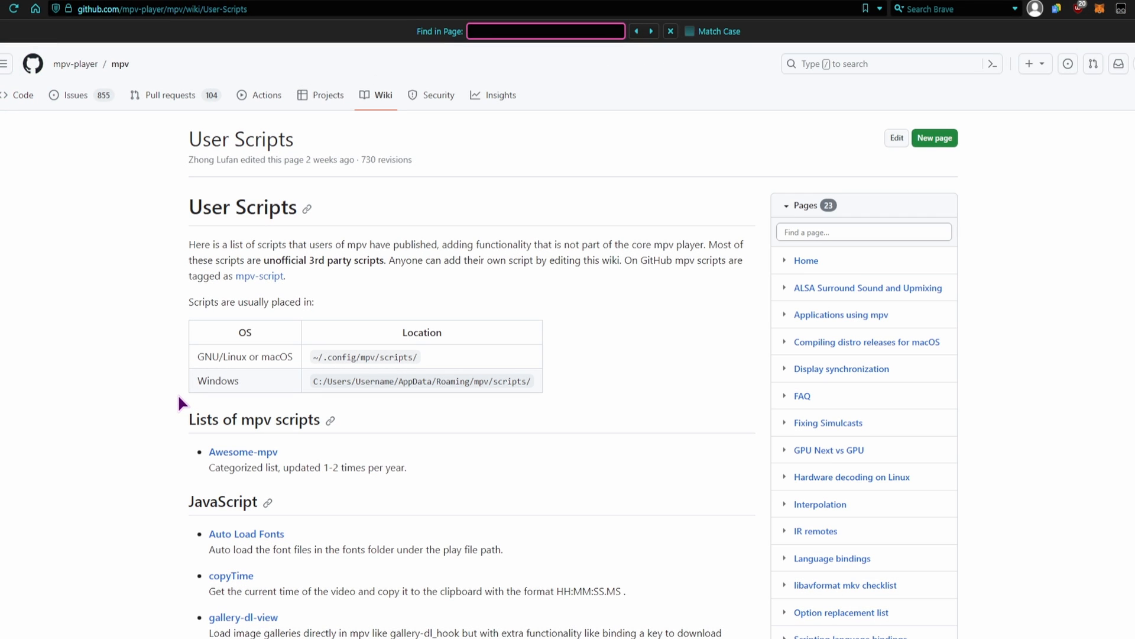
mouse_move(587, 383)
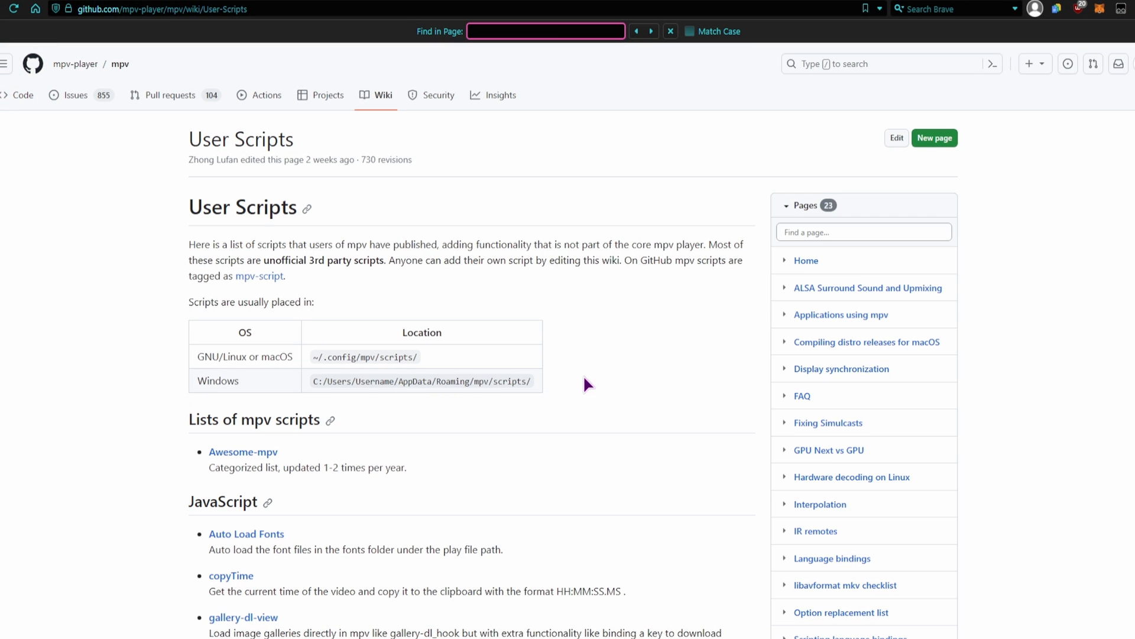
- Search the wiki page for 'anki' and step through the matches to find the Immersive script
type("a")
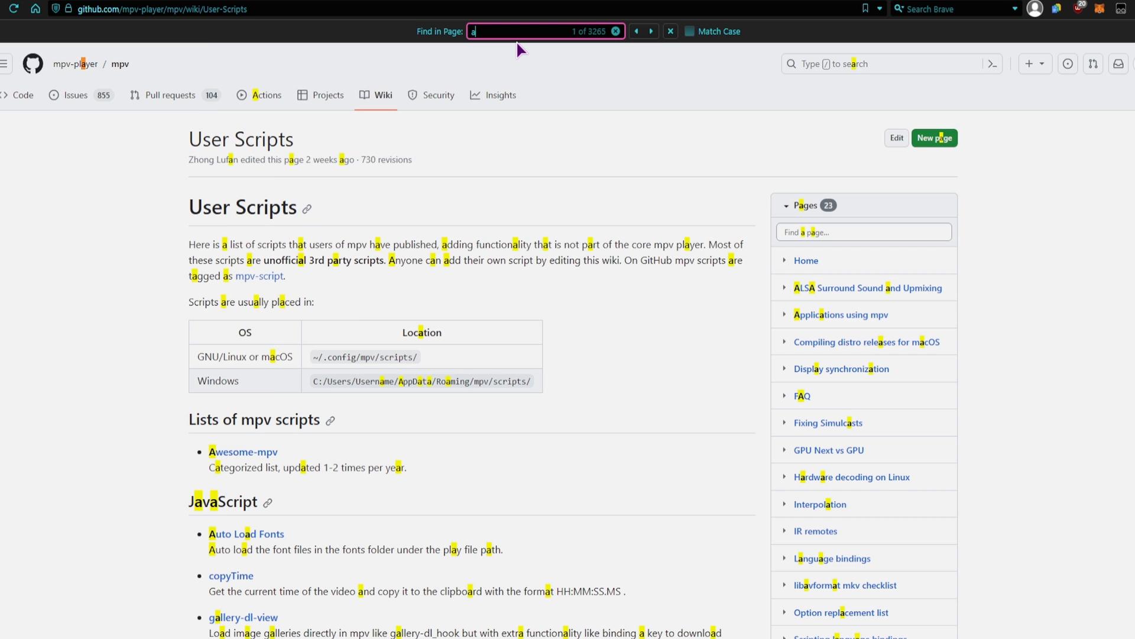
type("nki")
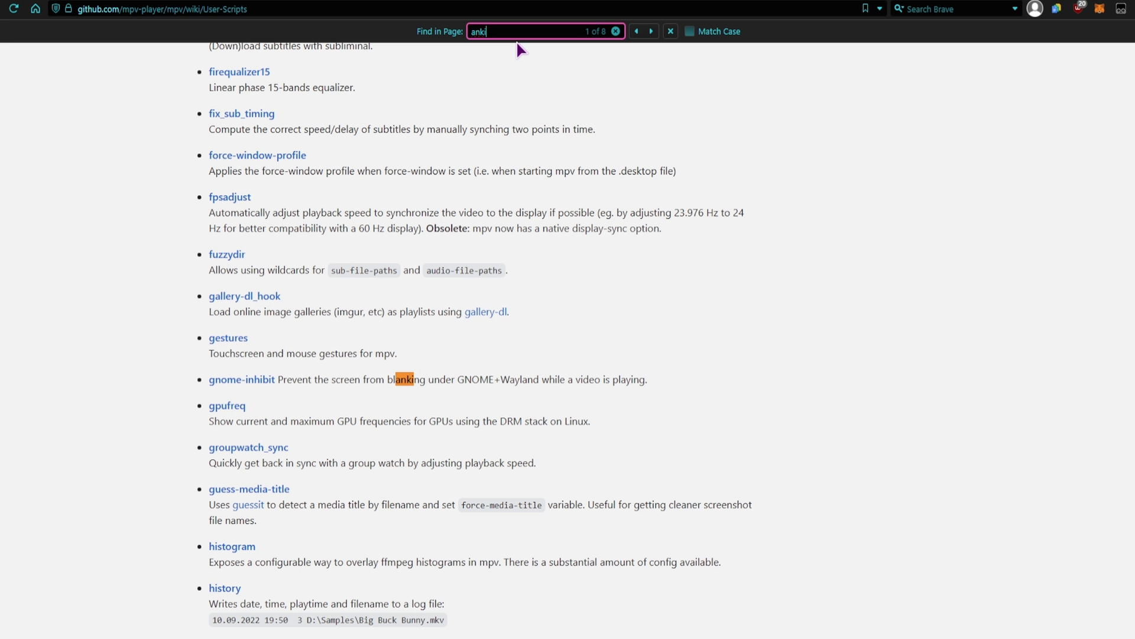
left_click(650, 31)
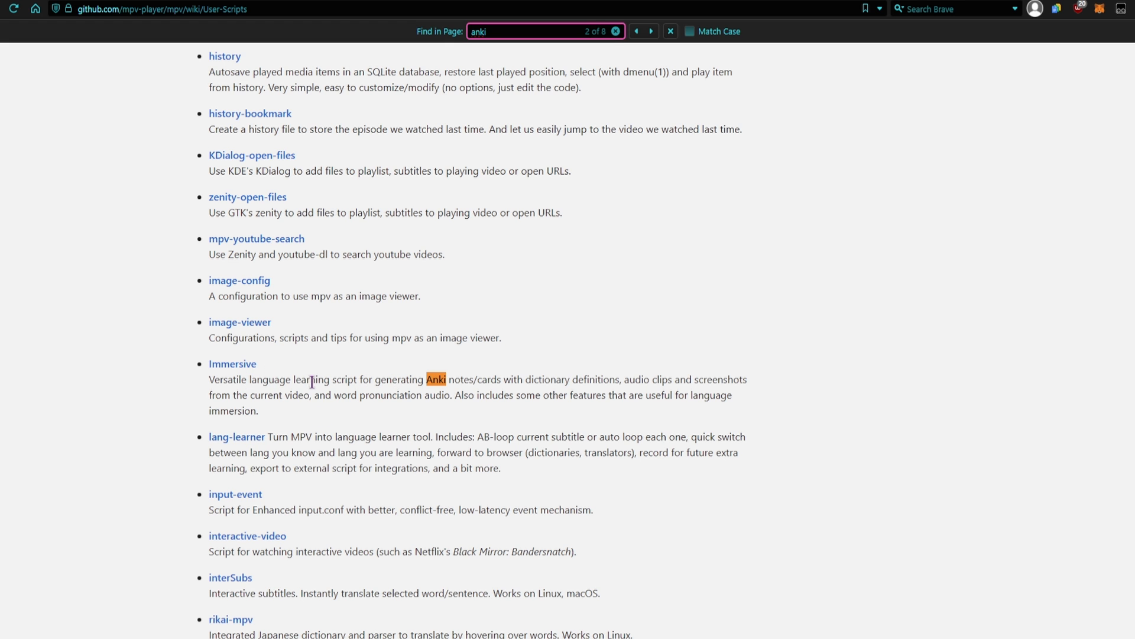
left_click(651, 31)
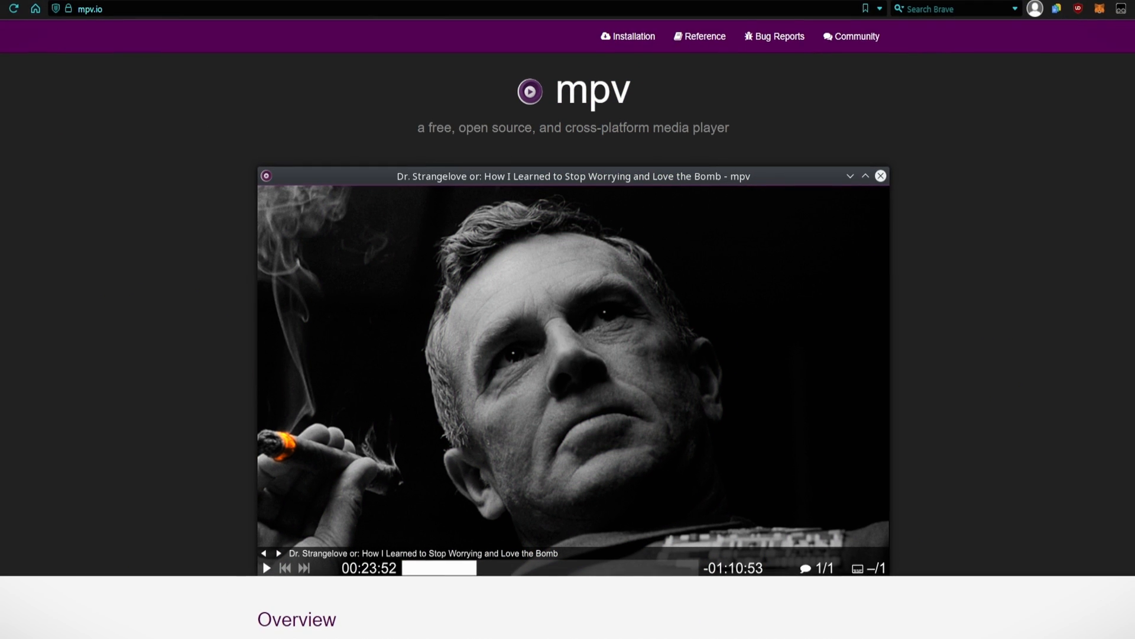
scroll("down", 3)
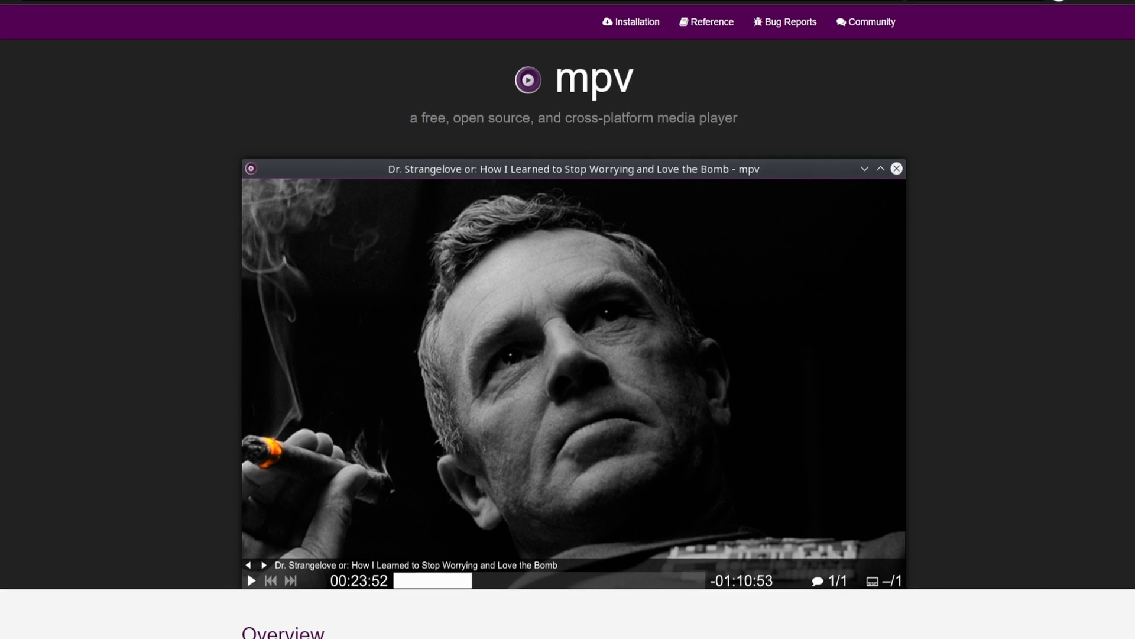
scroll("down", 3)
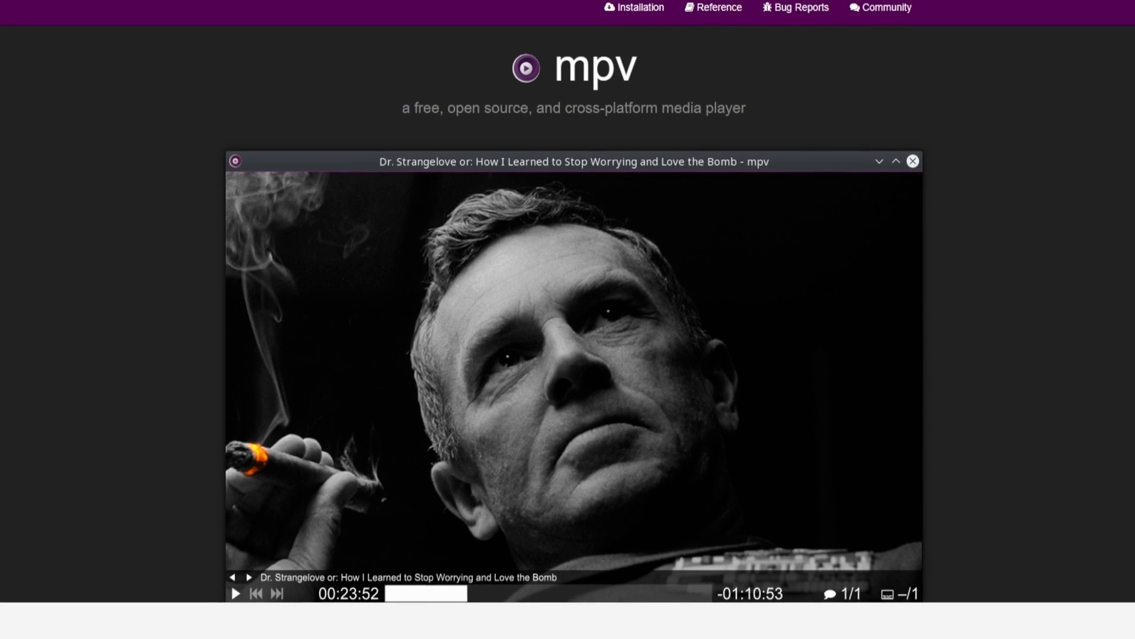